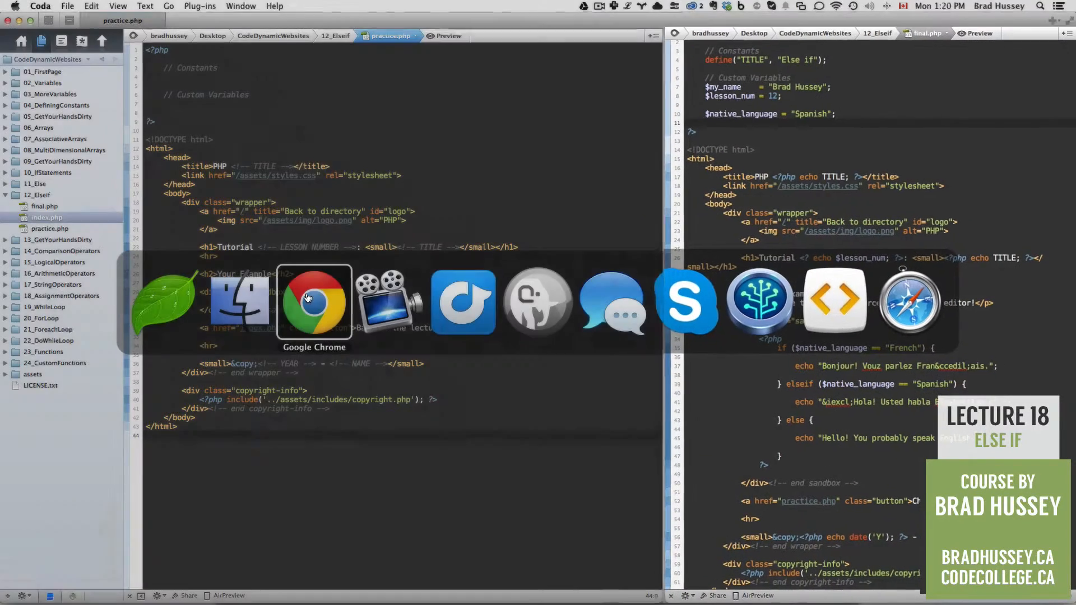
# Switch to Chrome to view the final Else if example showing '¡Hola! Usted habla Español.'.
pyautogui.click(314, 303)
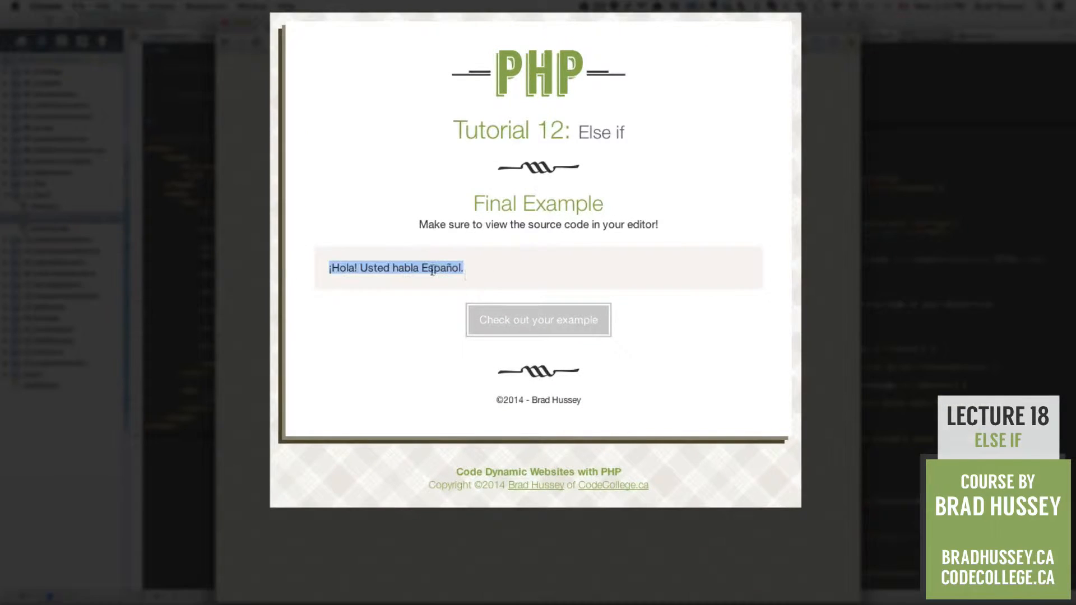
pyautogui.click(483, 269)
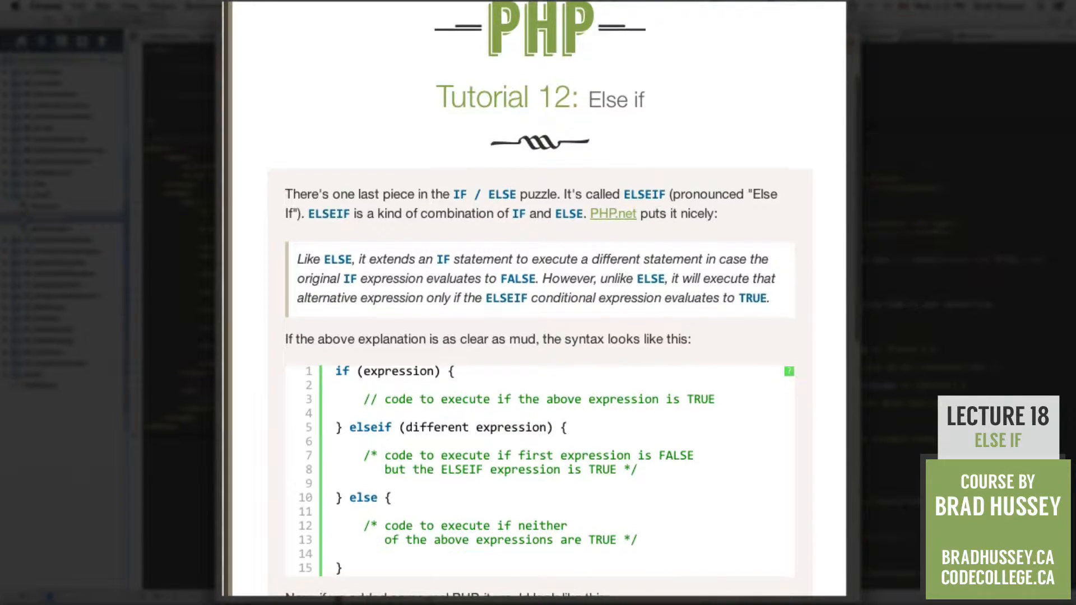
# Scroll the ELSEIF syntax, highlighting the elseif and else comments, down to the native_language example.
pyautogui.scroll(-3)
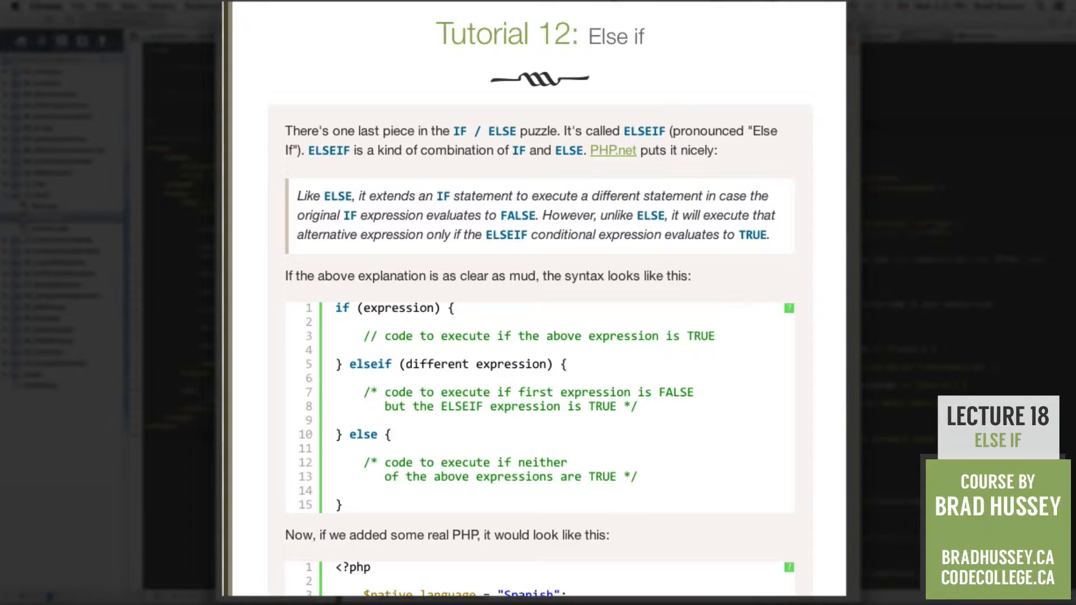
pyautogui.scroll(-3)
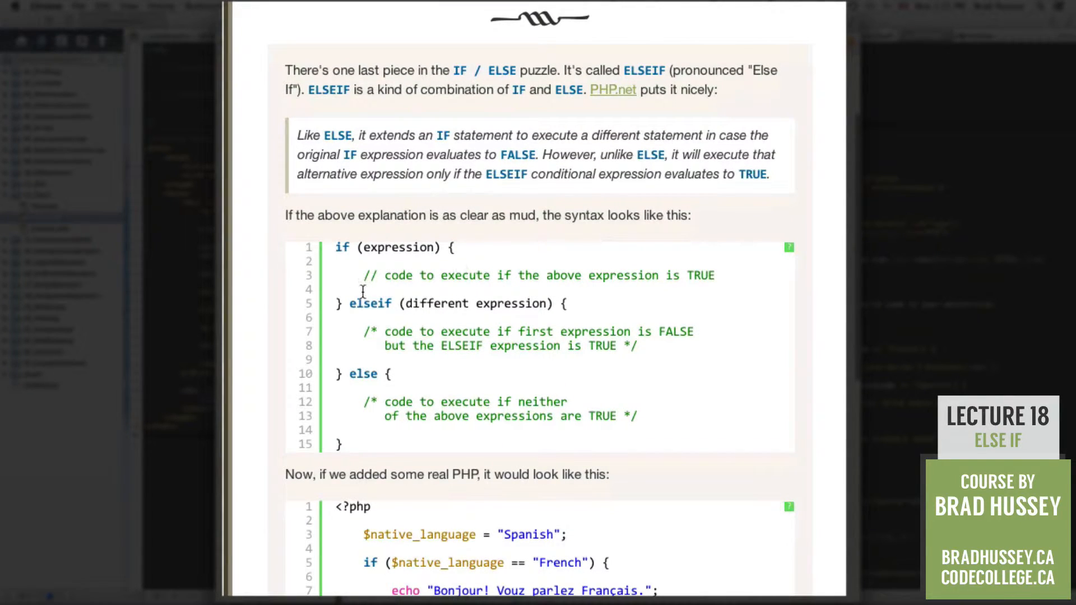
pyautogui.moveTo(731, 279)
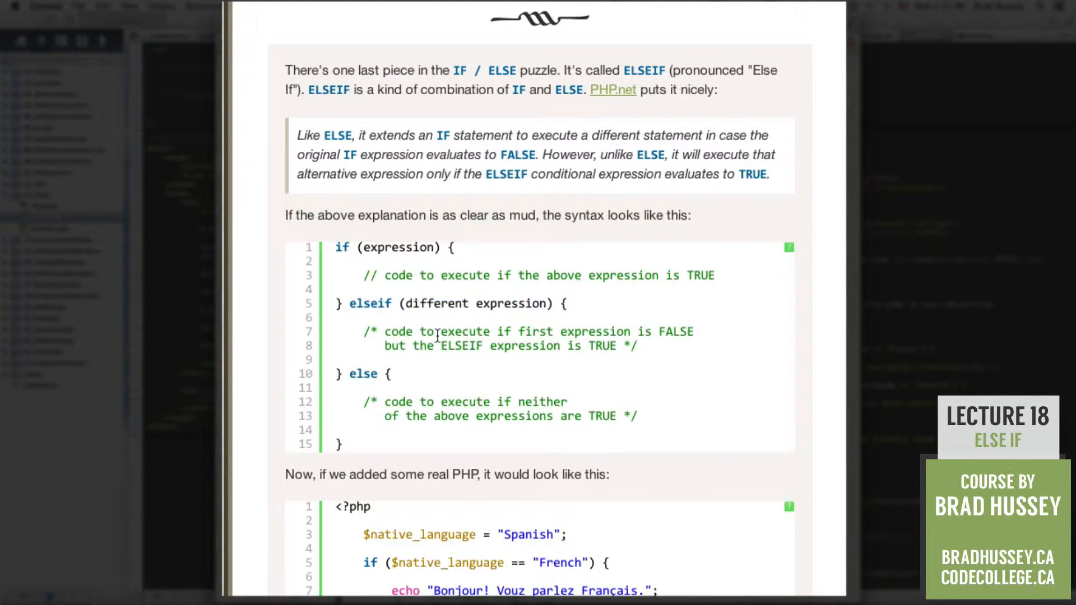
pyautogui.moveTo(364, 332); pyautogui.dragTo(618, 331)
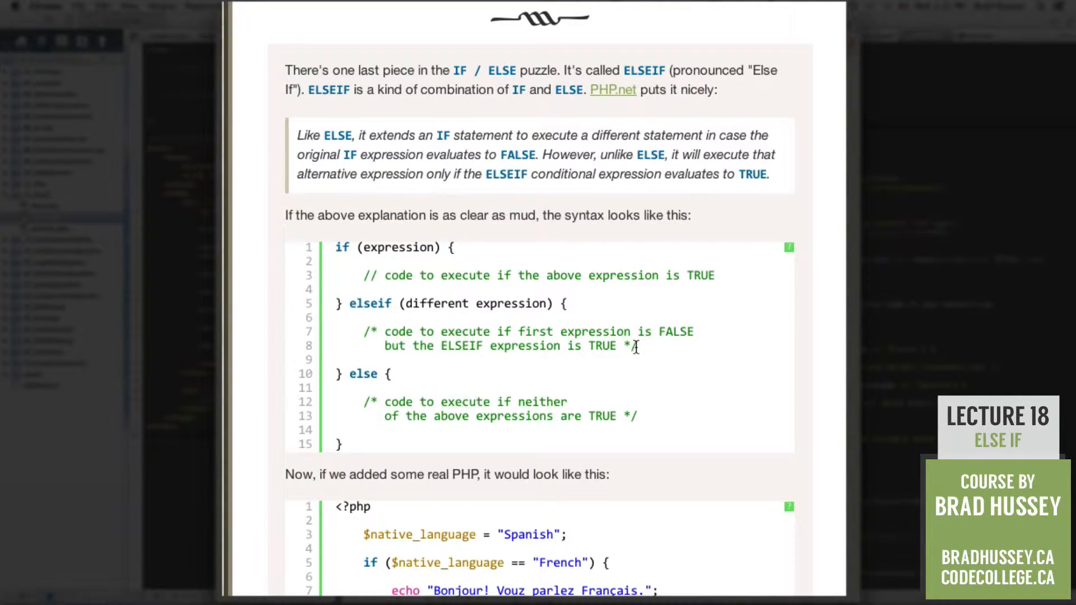
pyautogui.moveTo(374, 395)
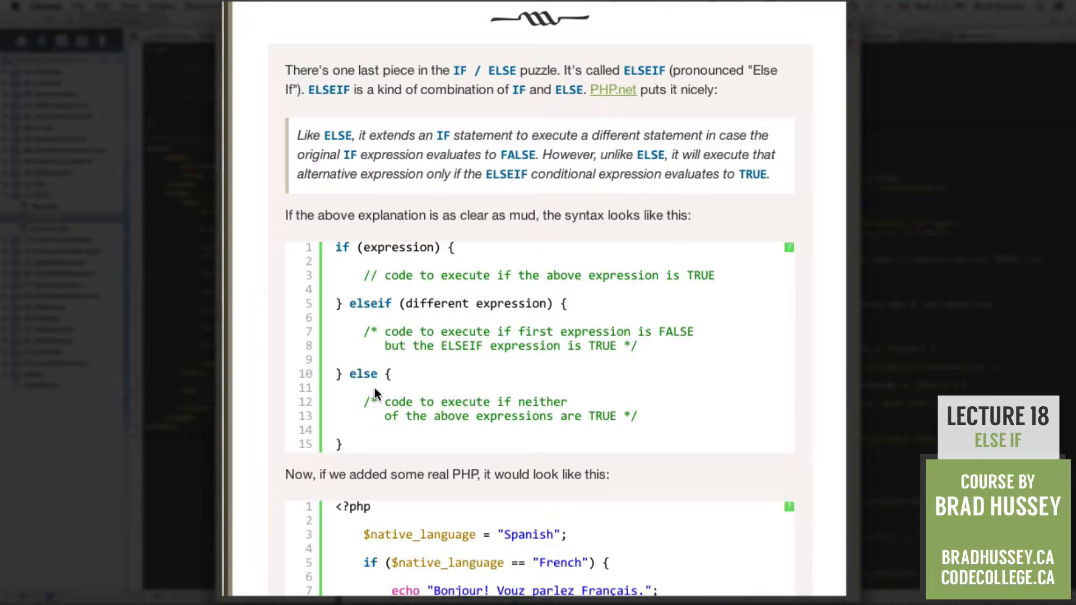
pyautogui.moveTo(367, 401); pyautogui.dragTo(648, 417)
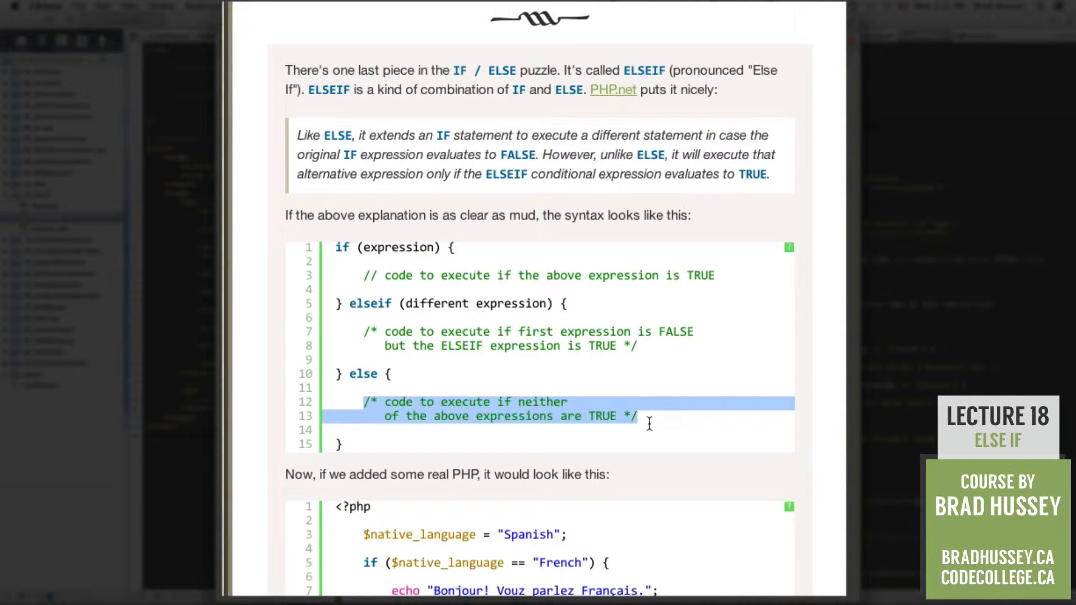
pyautogui.click(669, 410)
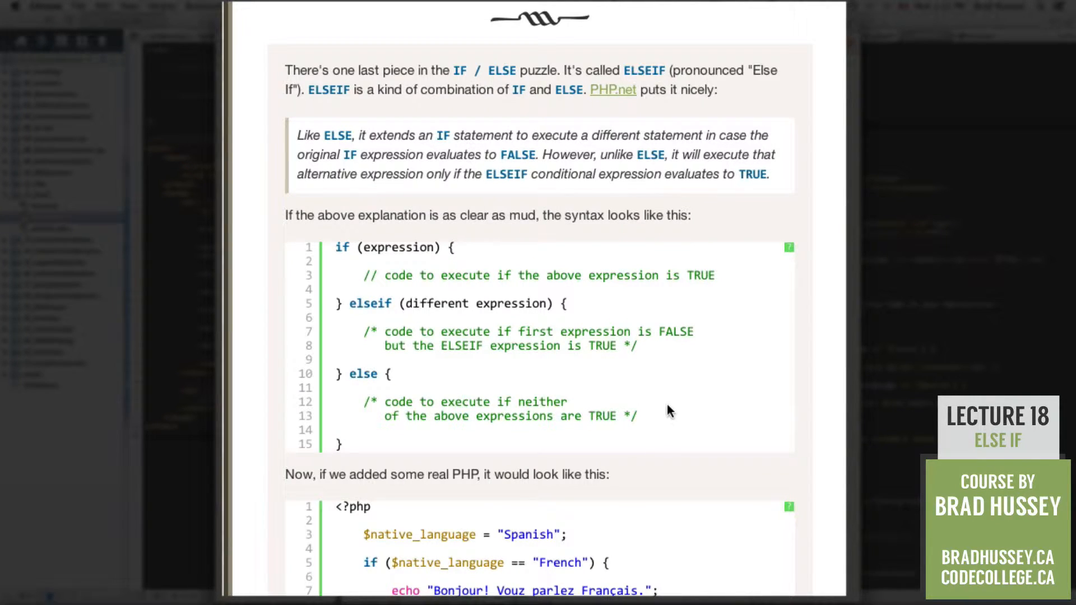
pyautogui.scroll(-3)
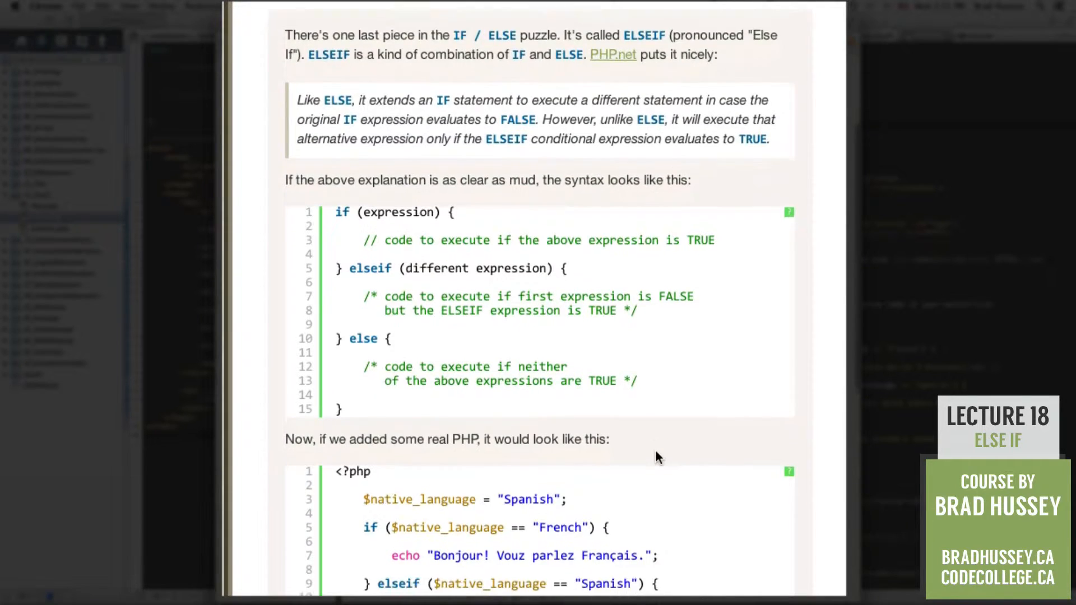
pyautogui.scroll(-3)
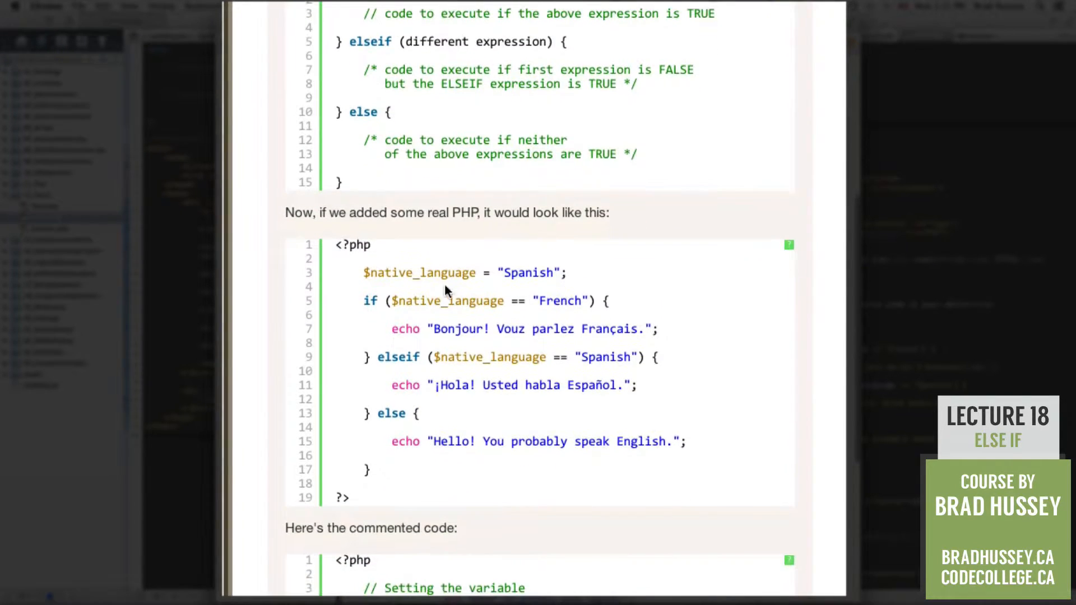
pyautogui.doubleClick(419, 273)
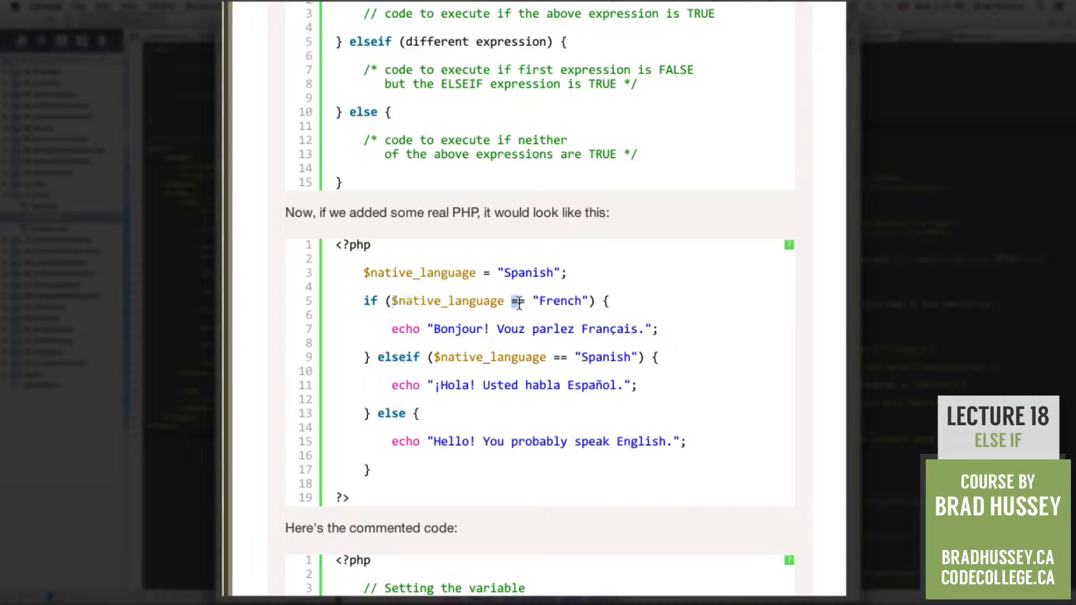
pyautogui.doubleClick(559, 301)
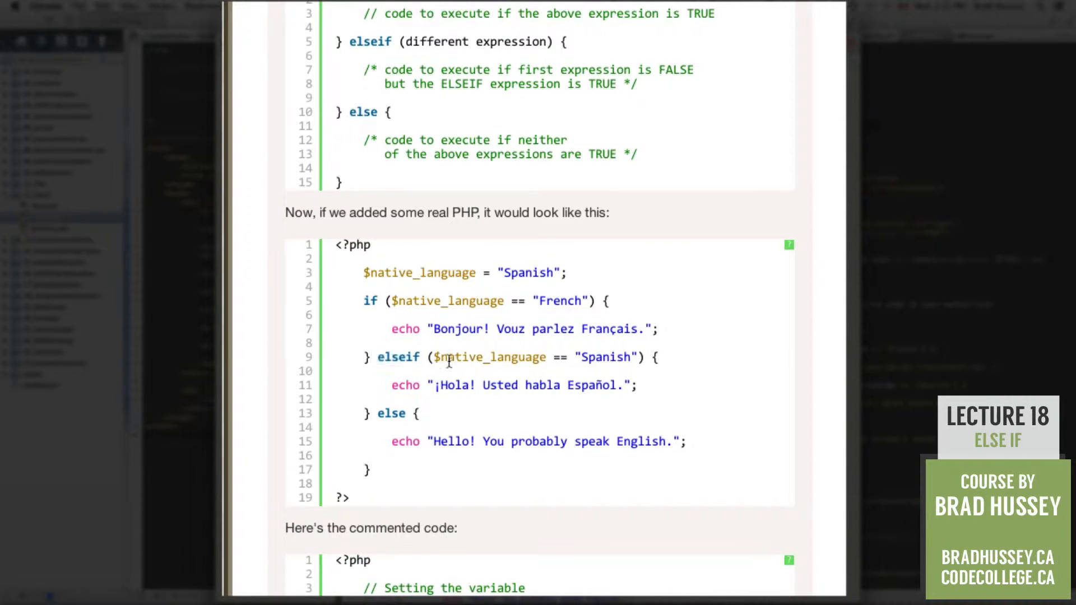
pyautogui.moveTo(587, 364)
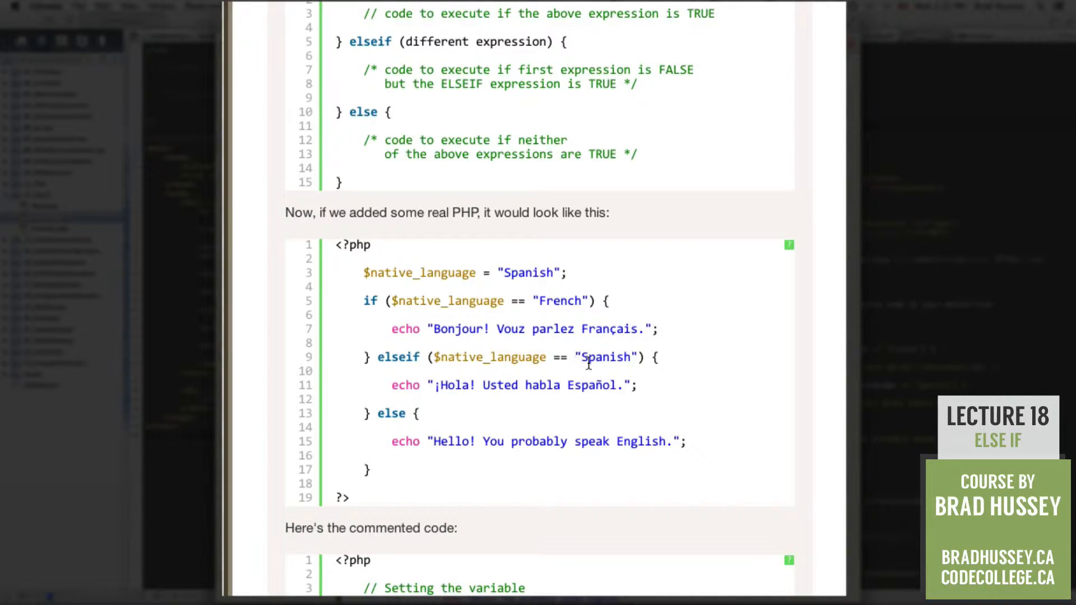
pyautogui.moveTo(490, 410)
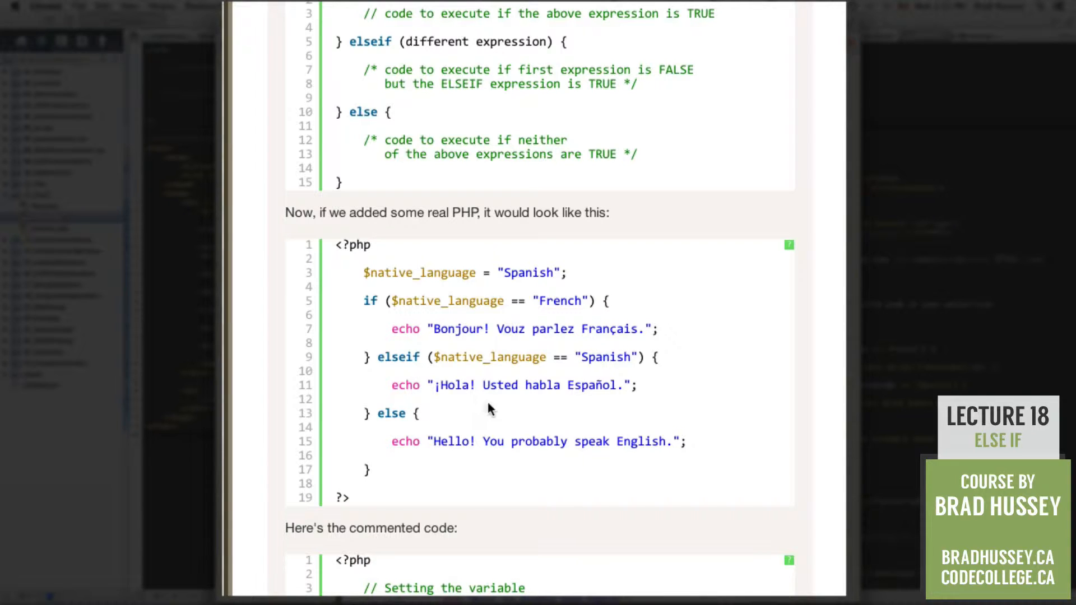
pyautogui.moveTo(477, 436)
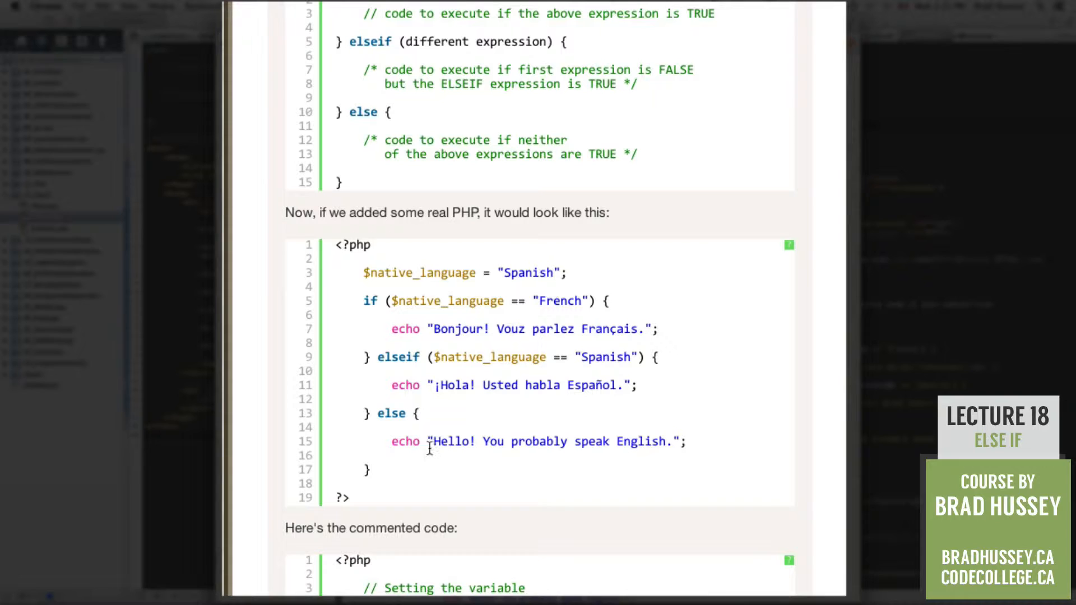
pyautogui.moveTo(697, 453)
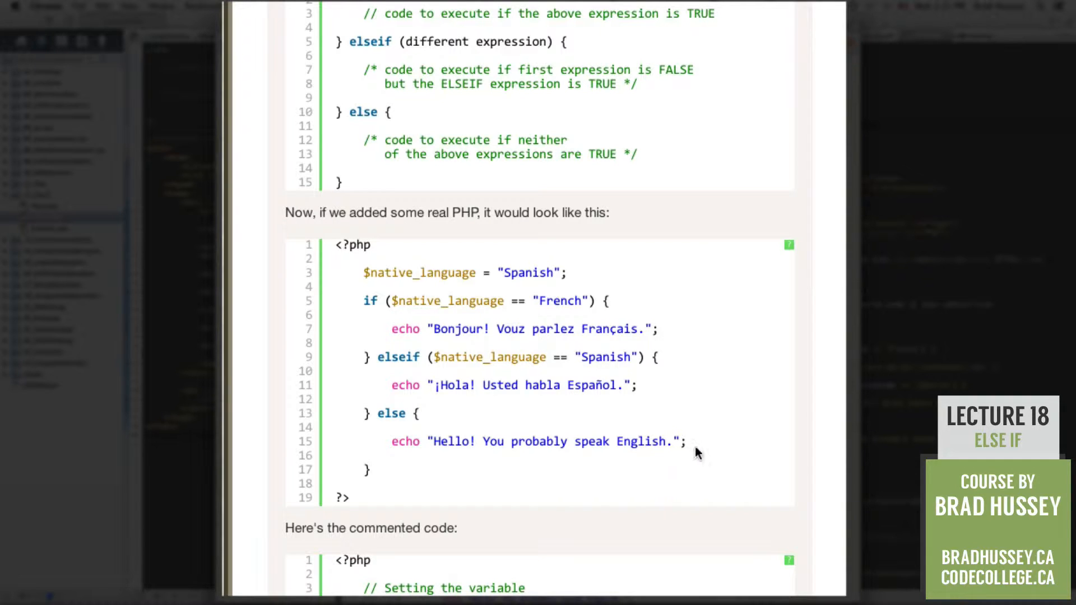
pyautogui.scroll(-3)
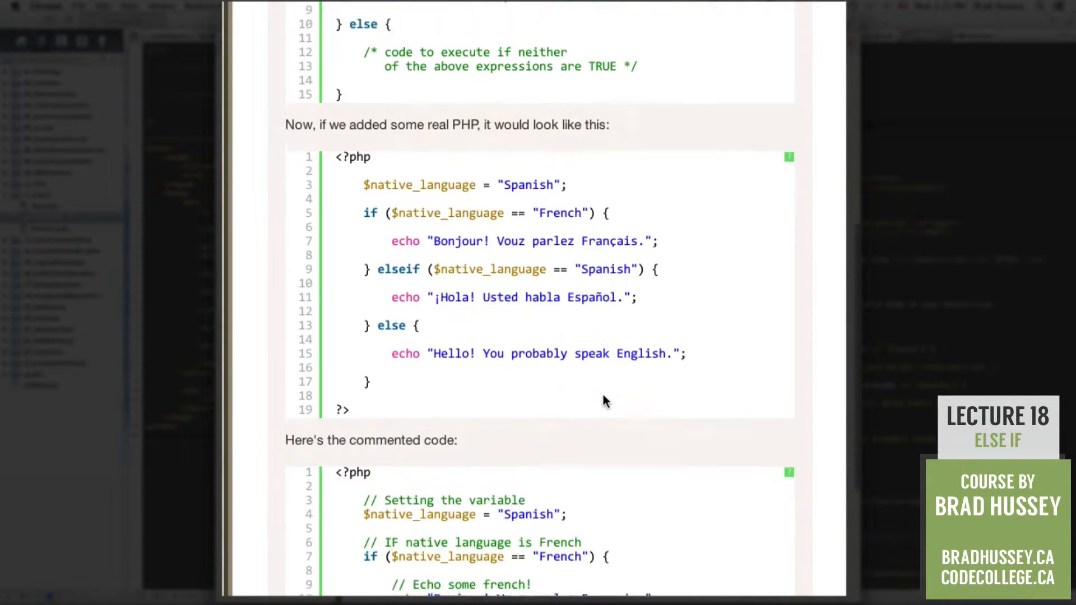
# Scroll down to the full commented native_language PHP example through its closing tag.
pyautogui.scroll(-3)
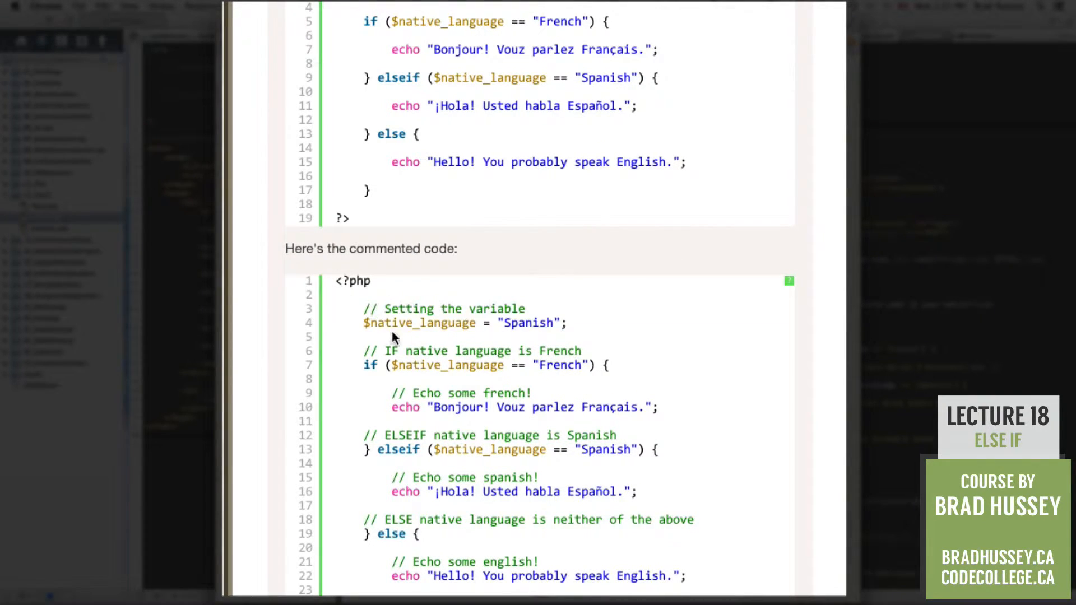
pyautogui.scroll(-3)
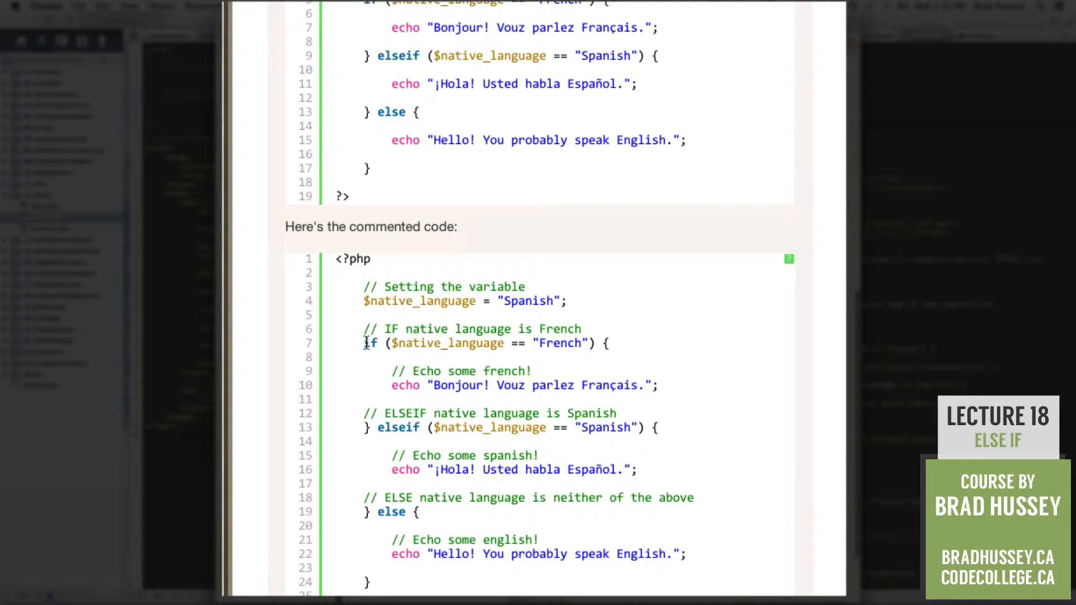
pyautogui.moveTo(363, 343); pyautogui.dragTo(366, 427)
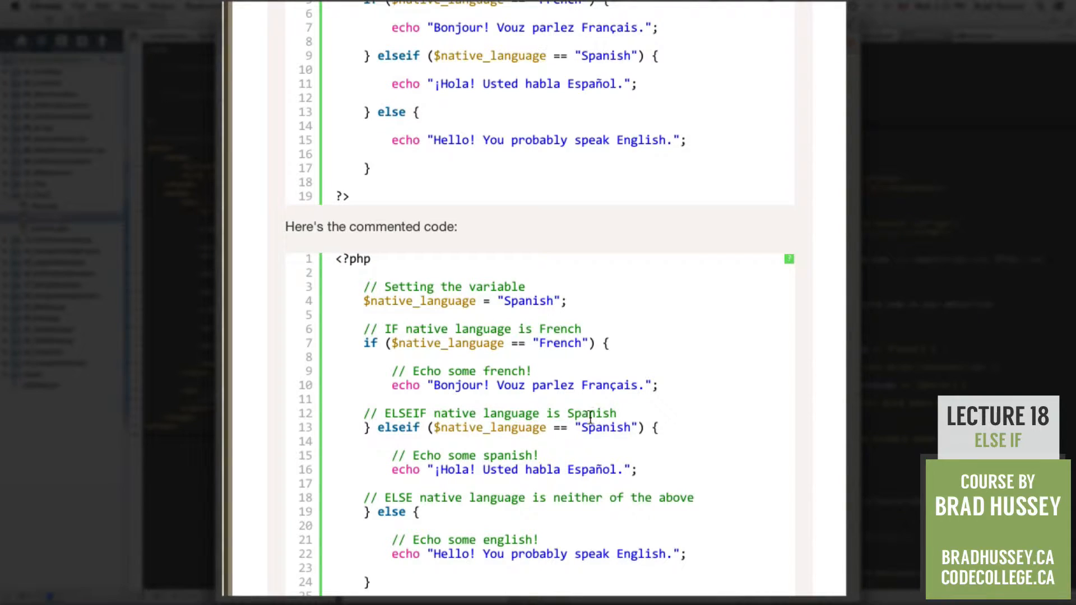
pyautogui.moveTo(462, 456)
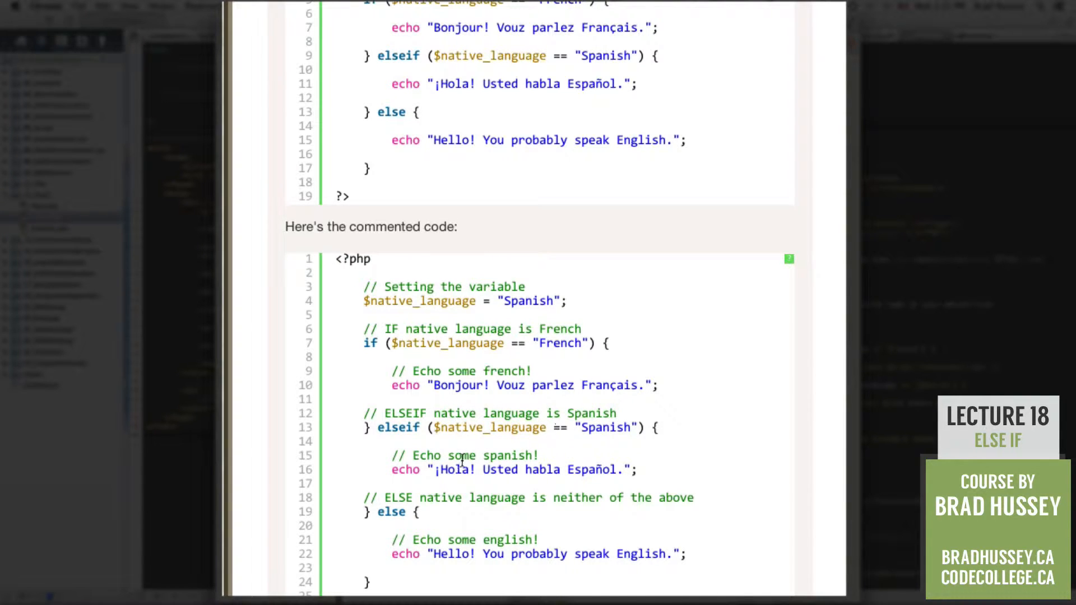
pyautogui.scroll(-3)
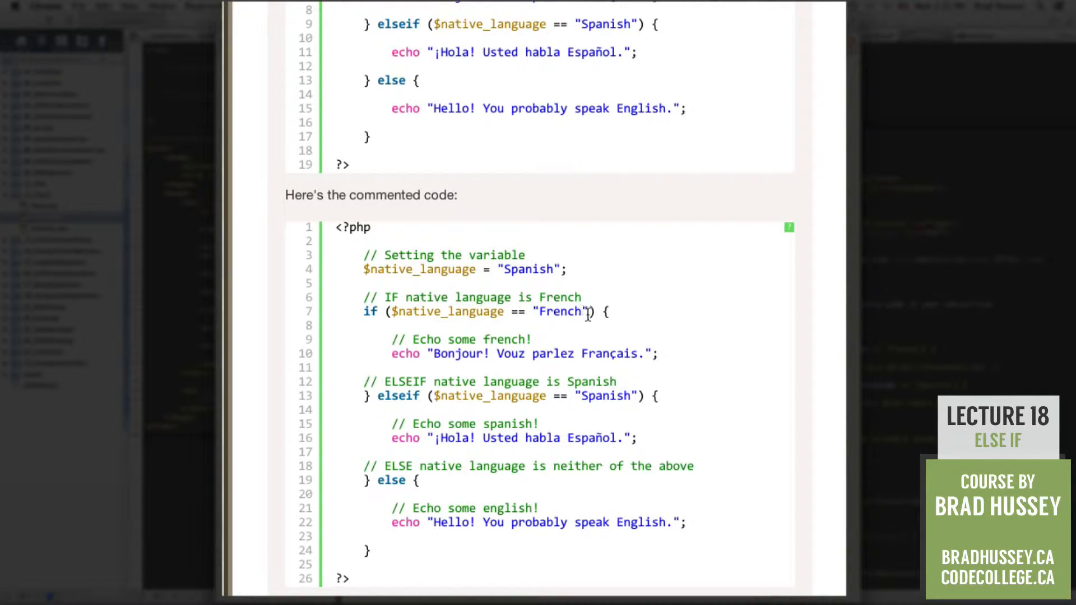
pyautogui.moveTo(536, 279)
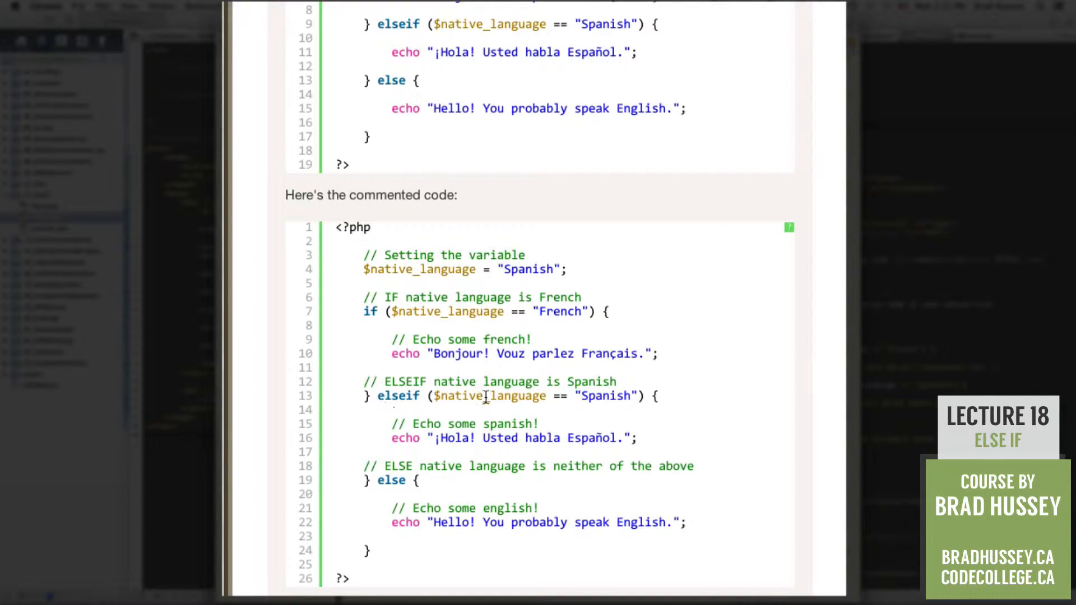
pyautogui.moveTo(560, 467)
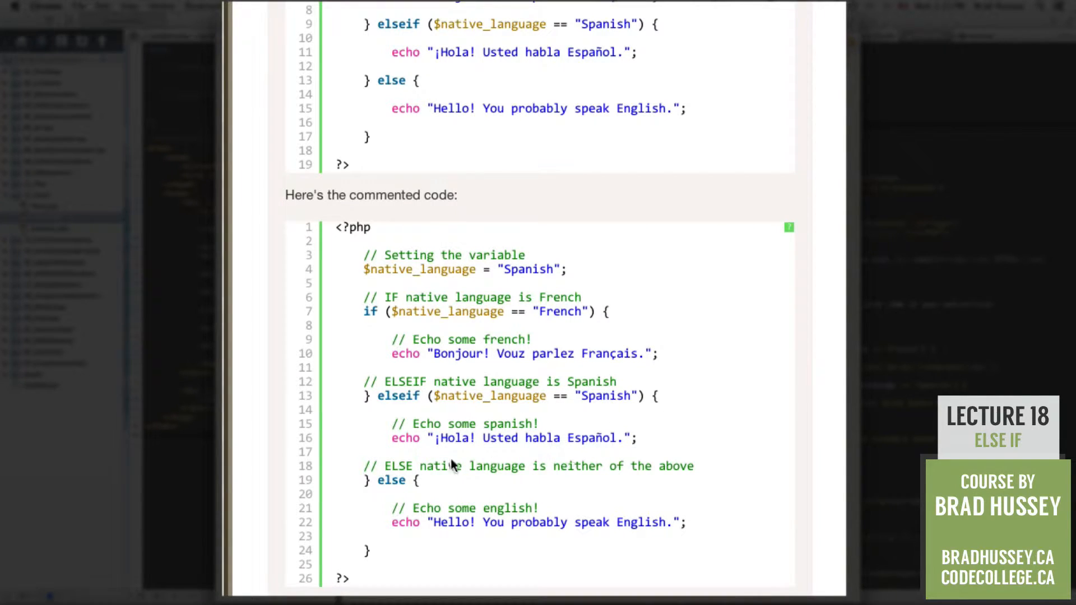
pyautogui.moveTo(505, 370)
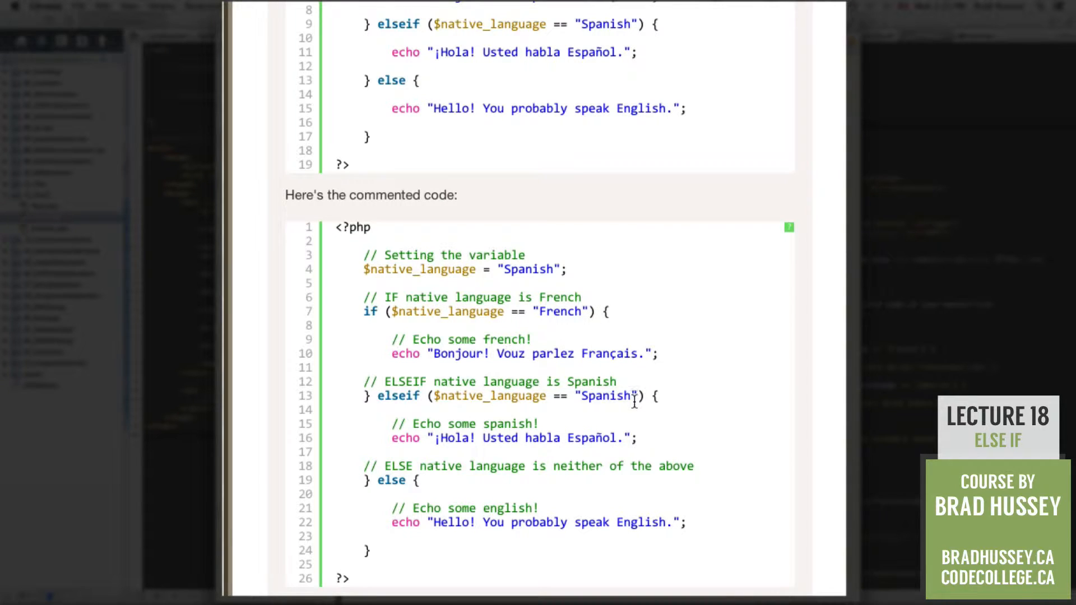
pyautogui.moveTo(782, 507)
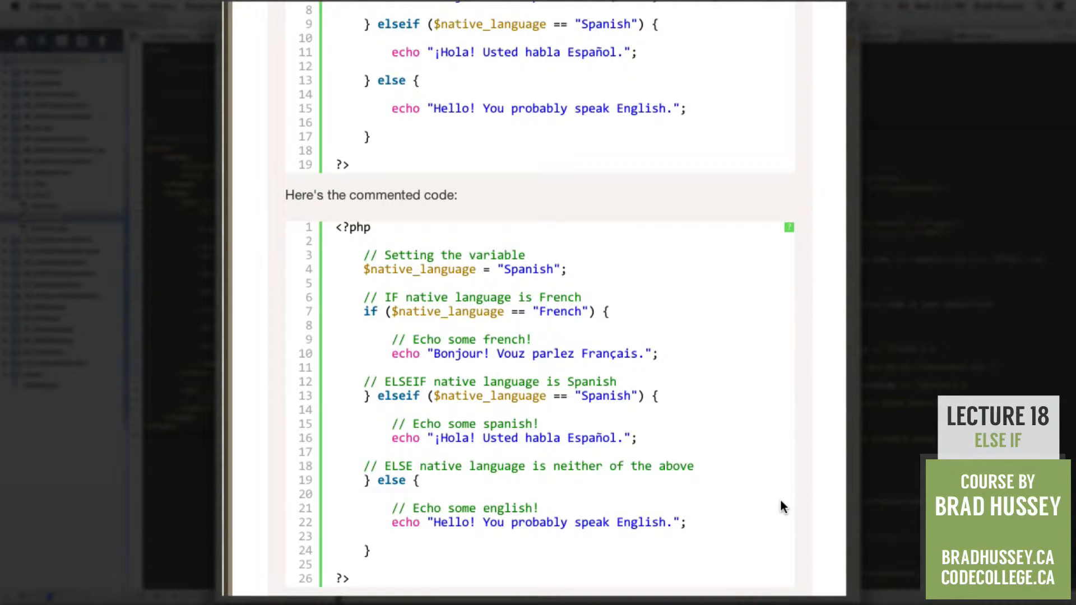
pyautogui.moveTo(823, 516)
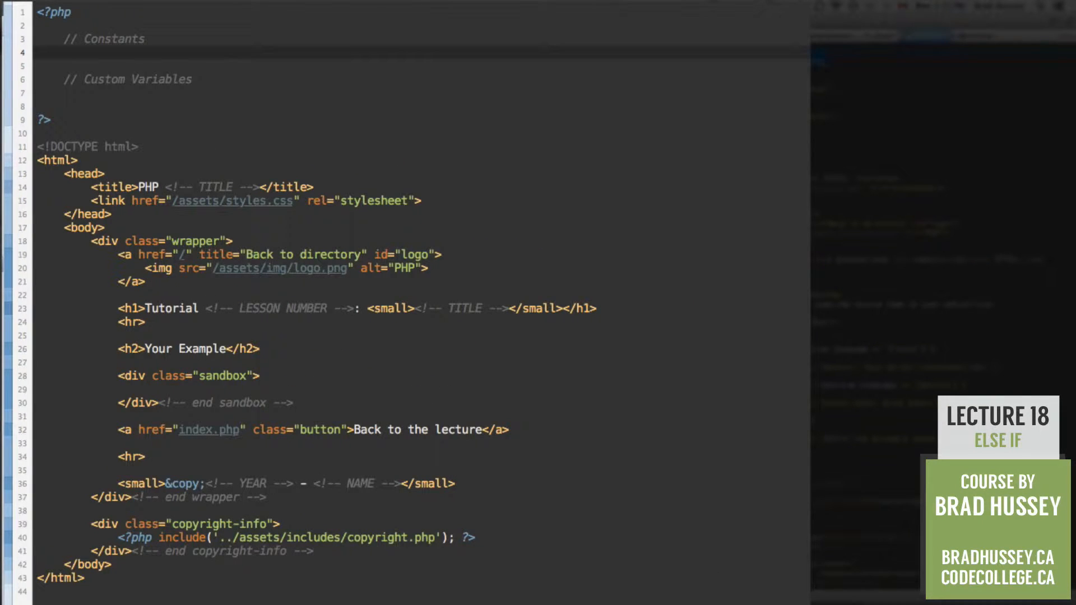
# Add define("TITLE", "Else if"); and $native_language = "Spanish"; to the PHP header.
pyautogui.write('define("TITLE", "Else if");')
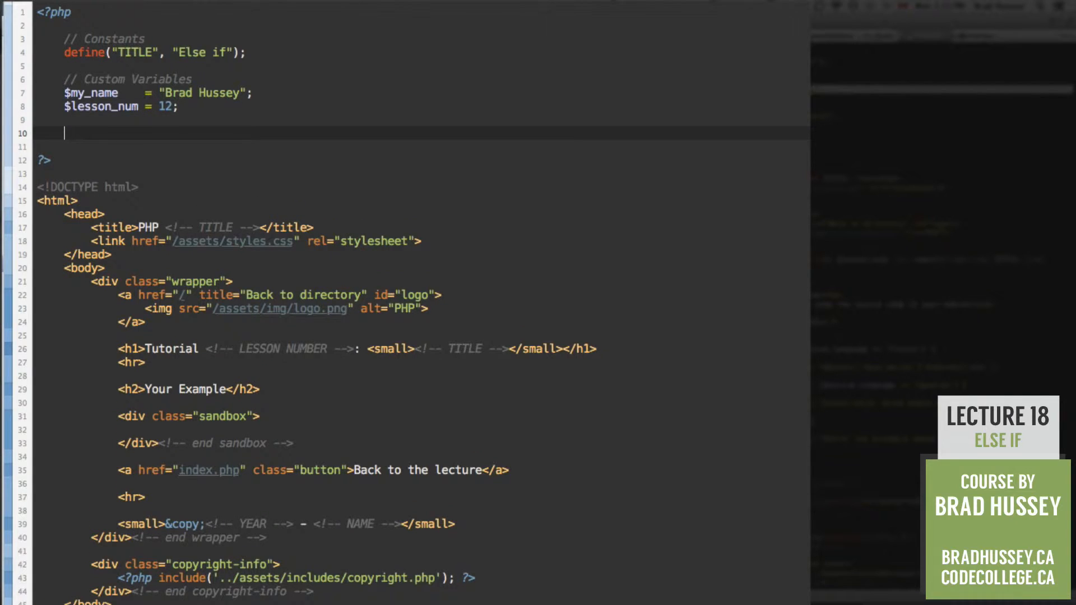
pyautogui.write('$native_')
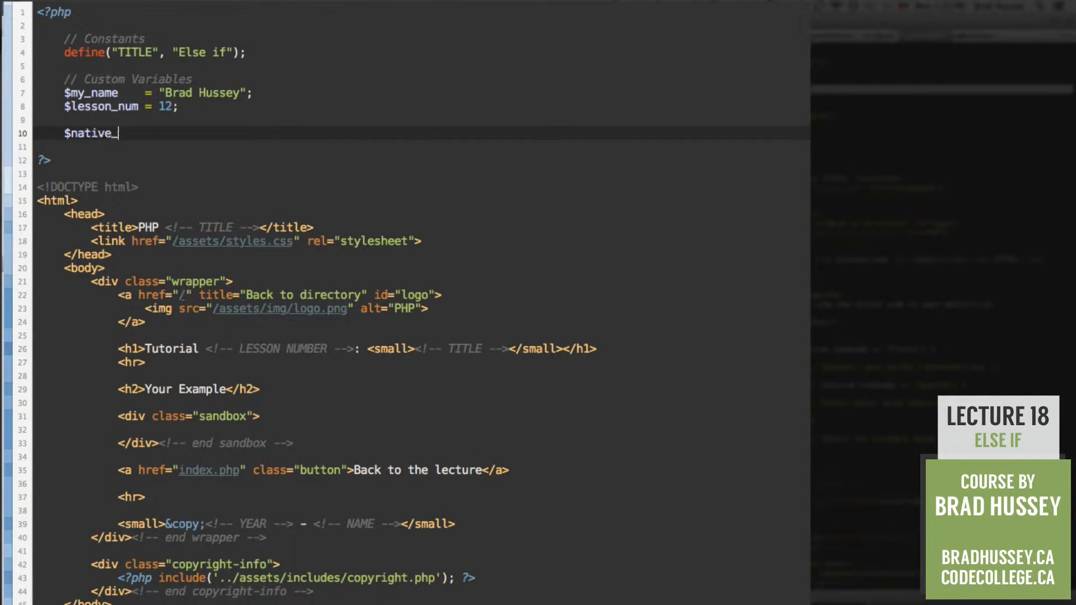
pyautogui.write('langug')
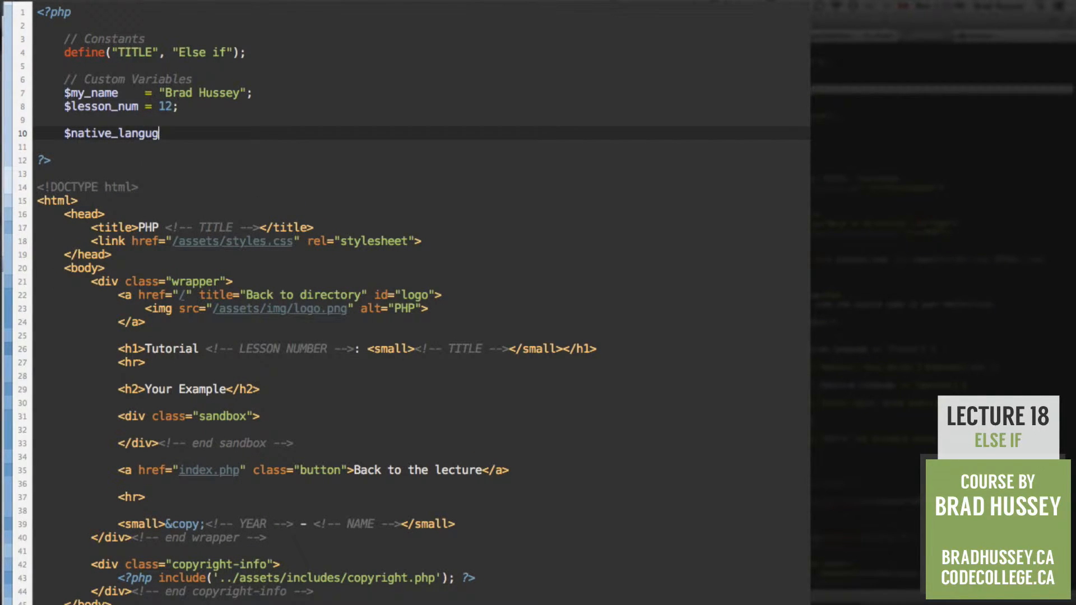
pyautogui.write('e = ""')
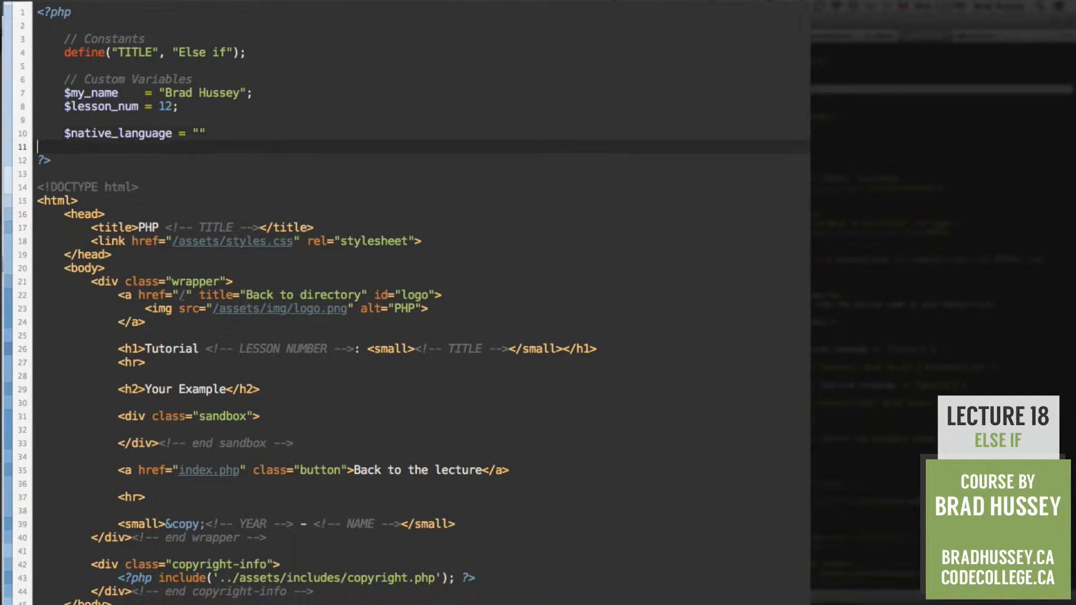
pyautogui.write('Sp')
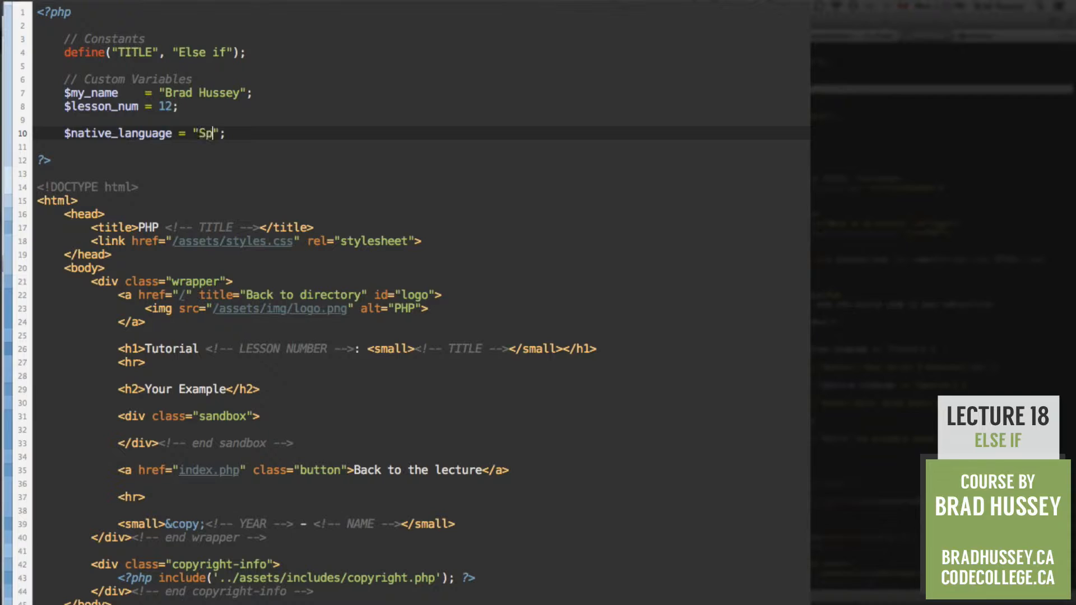
pyautogui.write('anish')
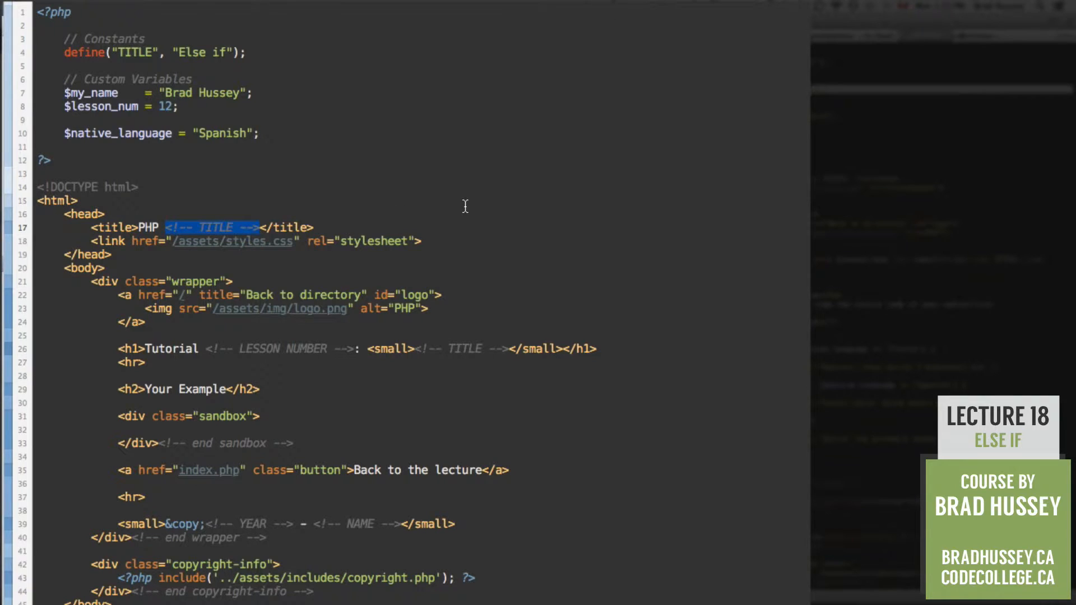
# Echo TITLE in the page title and $lesson_num in the heading.
pyautogui.write('<?php echo')
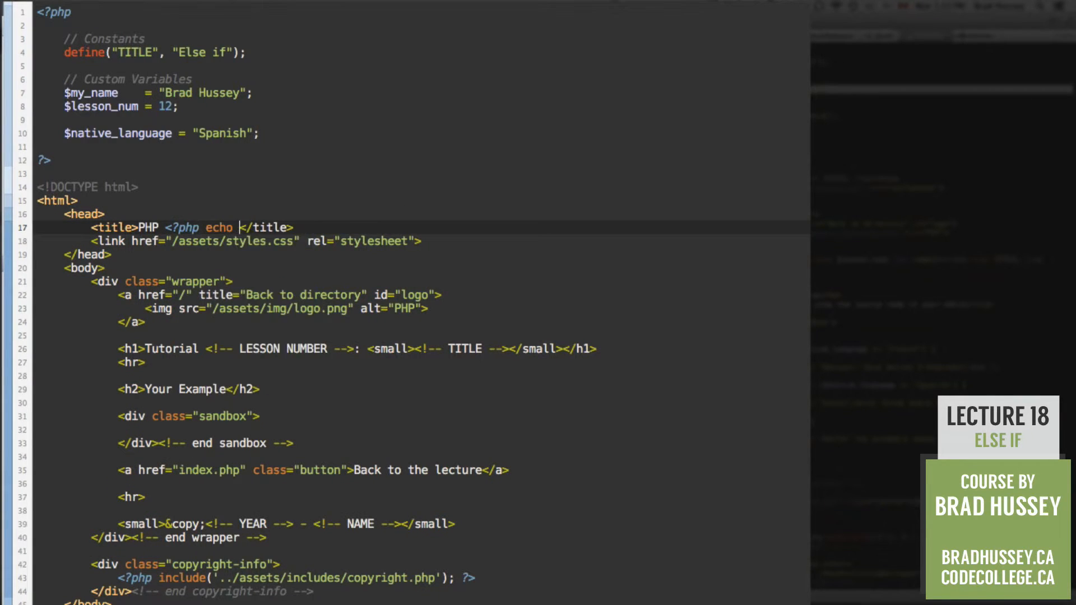
pyautogui.write('TITLE; ?>')
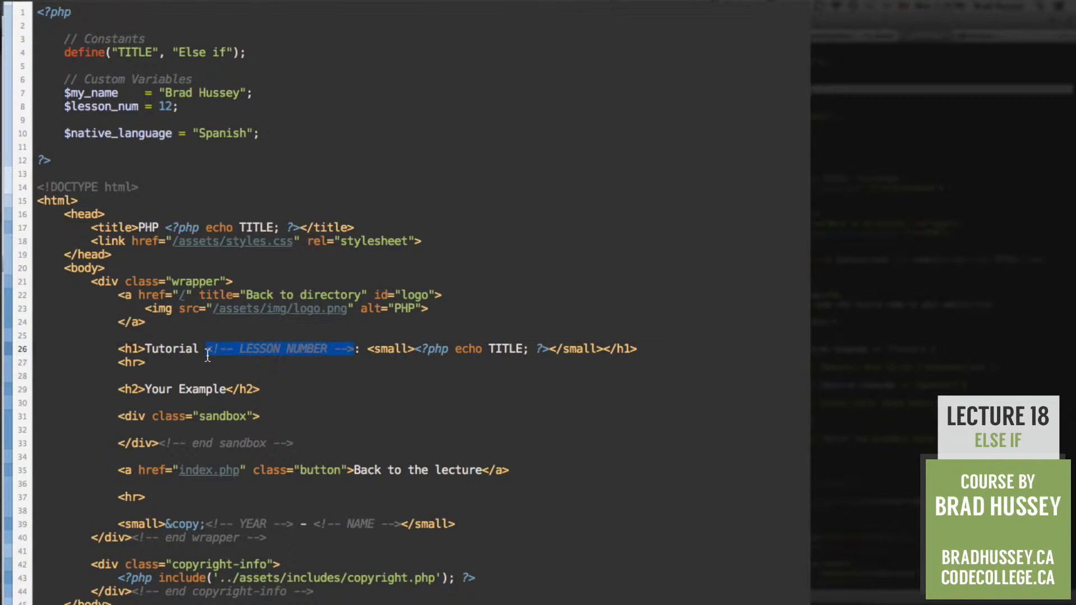
pyautogui.write('<?php echo #')
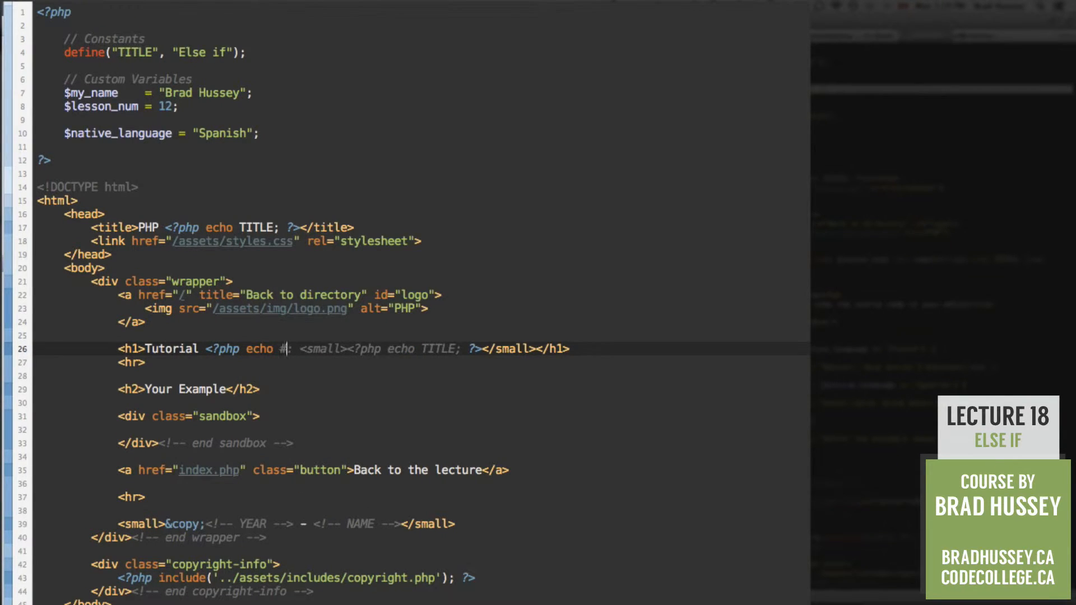
pyautogui.write('$lesson_num; ?>')
pyautogui.click(289, 524)
pyautogui.write('?php')
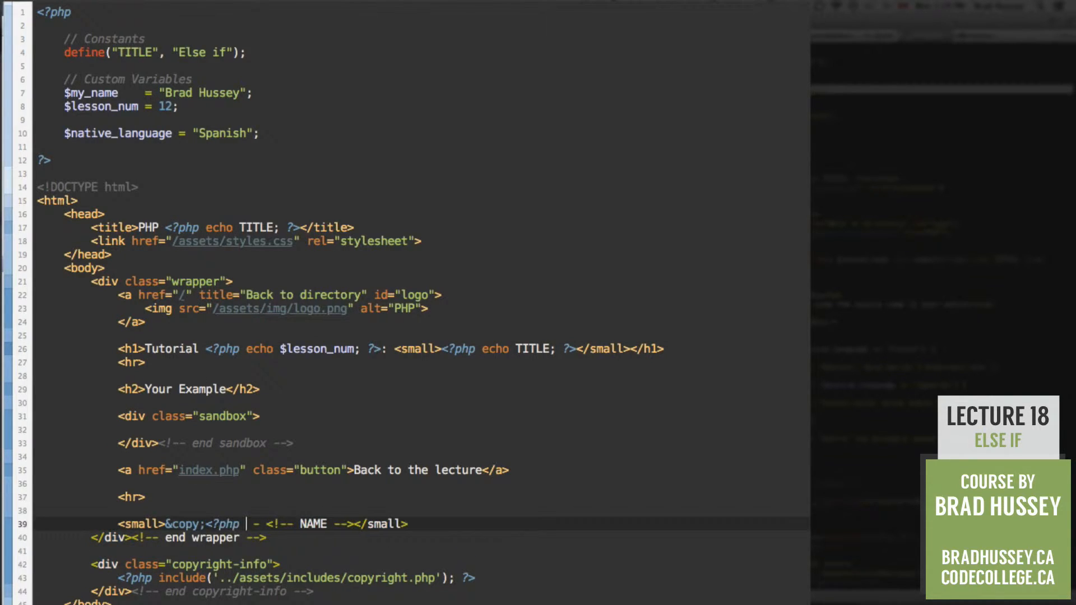
# Echo date('Y') and $my_name in the footer.
pyautogui.write("echo date('")
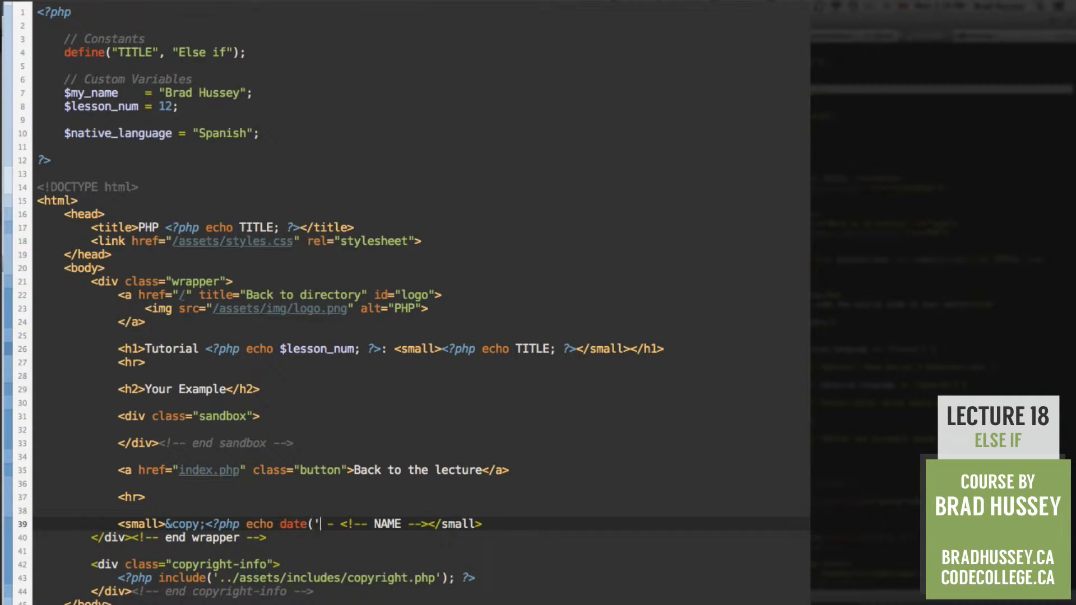
pyautogui.write("Y'_")
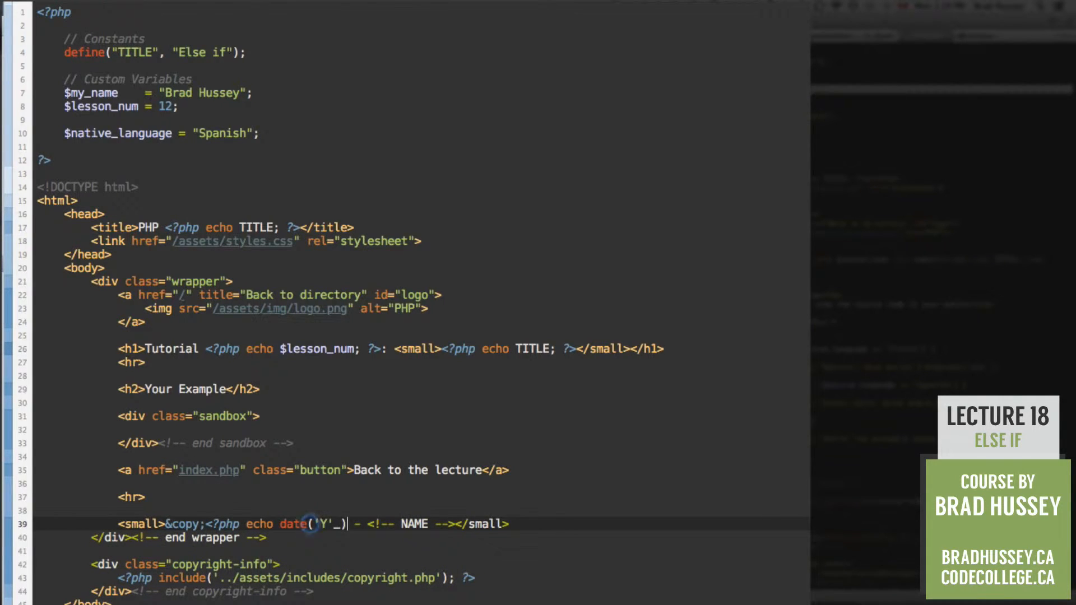
pyautogui.write('); ?>')
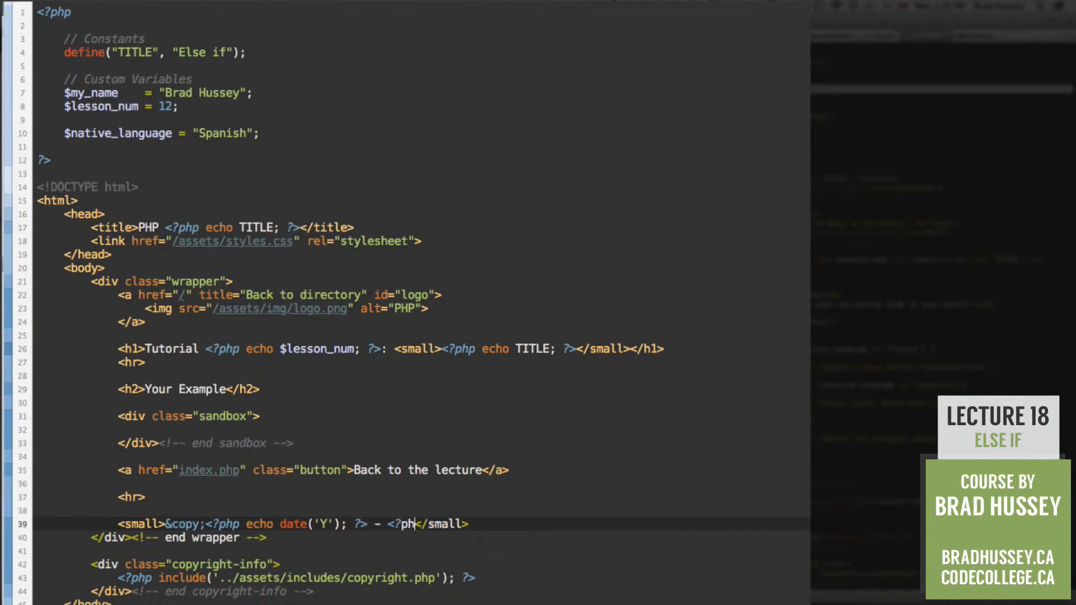
pyautogui.write('echo')
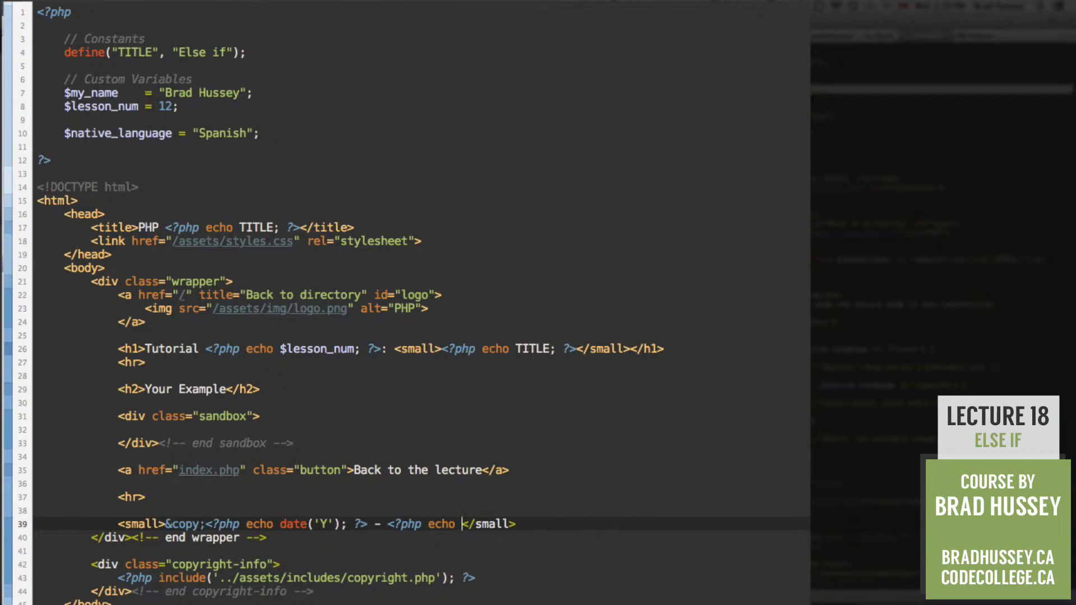
pyautogui.write('$my_name; ?>')
pyautogui.write('<?php')
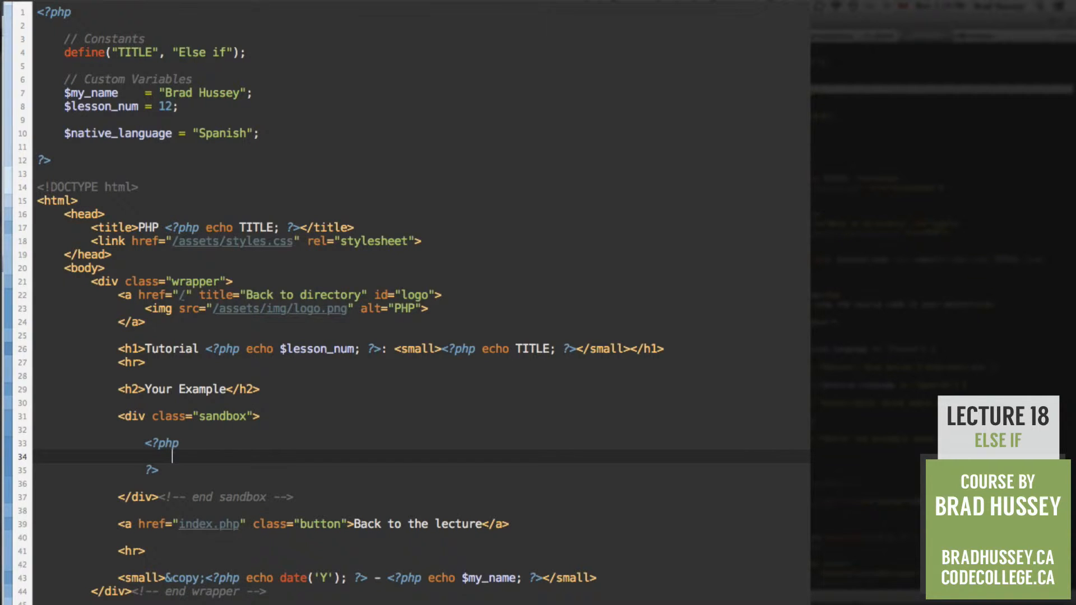
# Type an empty if () { } elseif () { } else { } skeleton in the sandbox PHP block.
pyautogui.write('if')
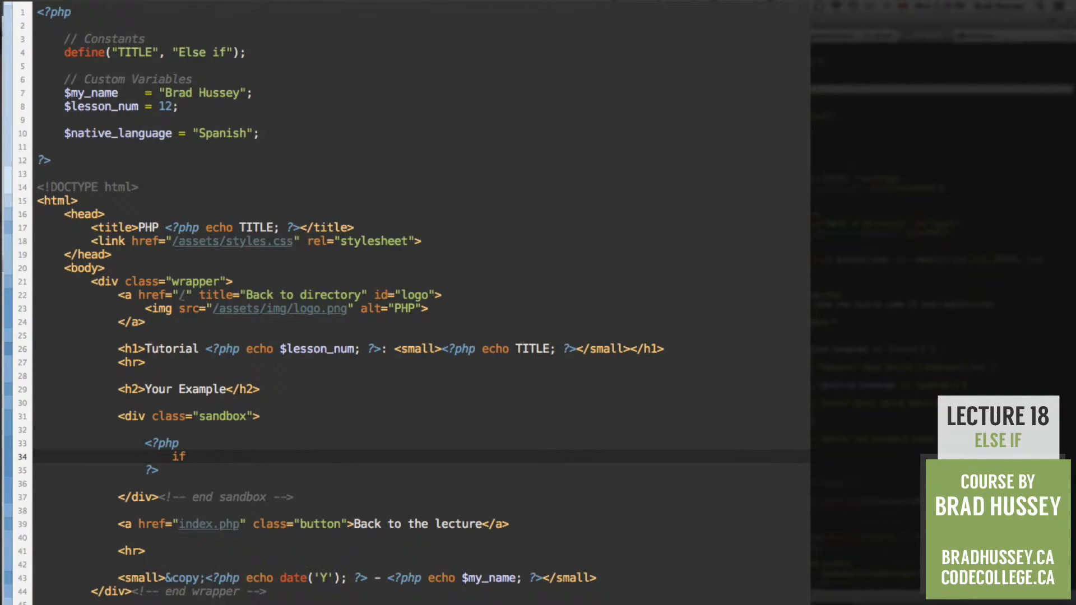
pyautogui.write('() {')
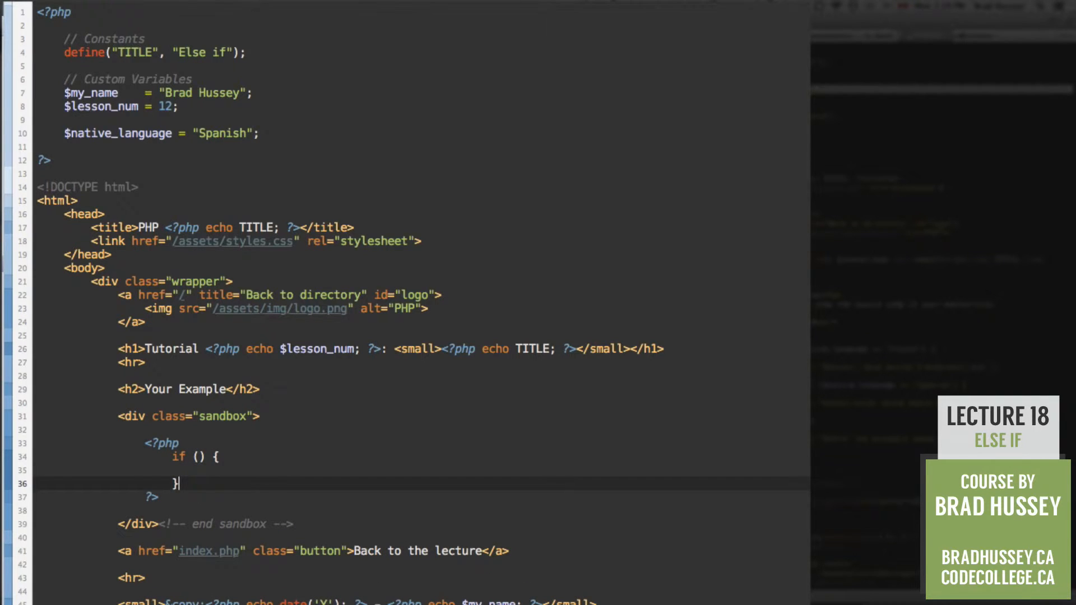
pyautogui.write('elseif ()')
pyautogui.write('} else')
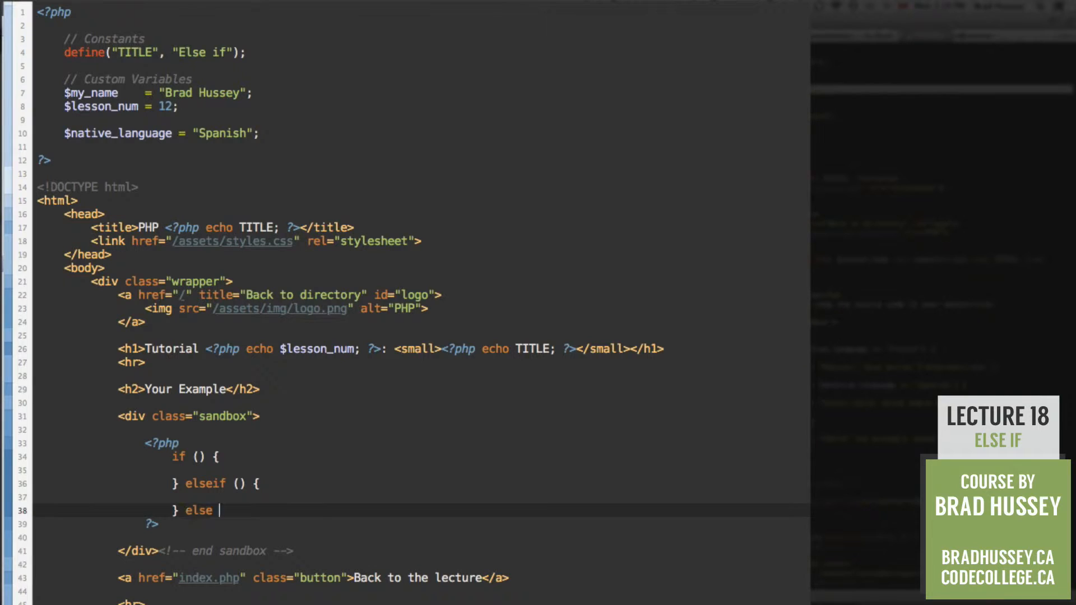
pyautogui.write('{')
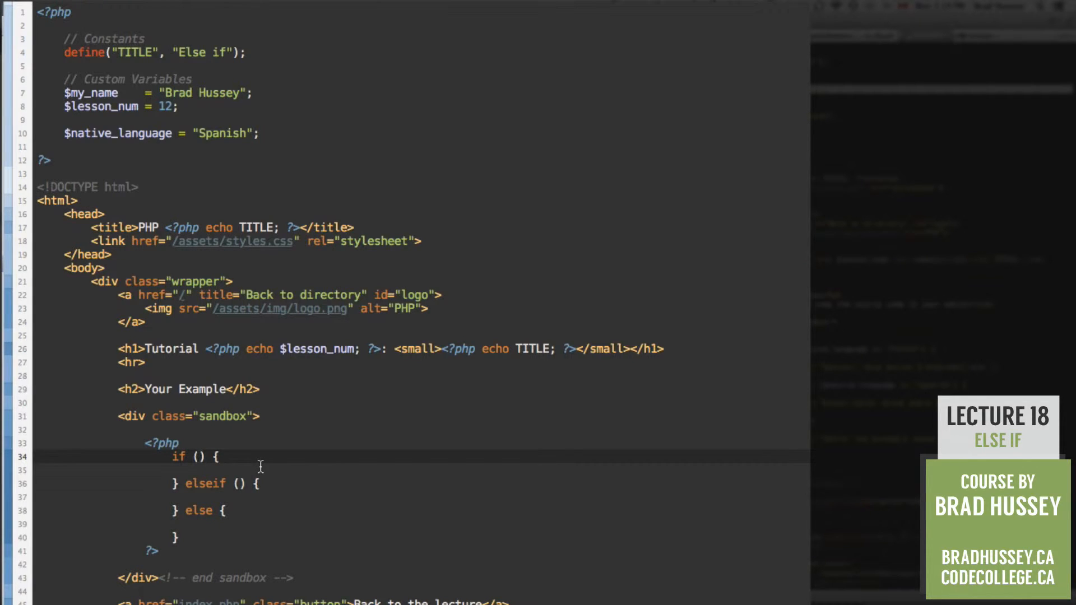
# Set the if condition to $native_language == "French".
pyautogui.write('$native_language')
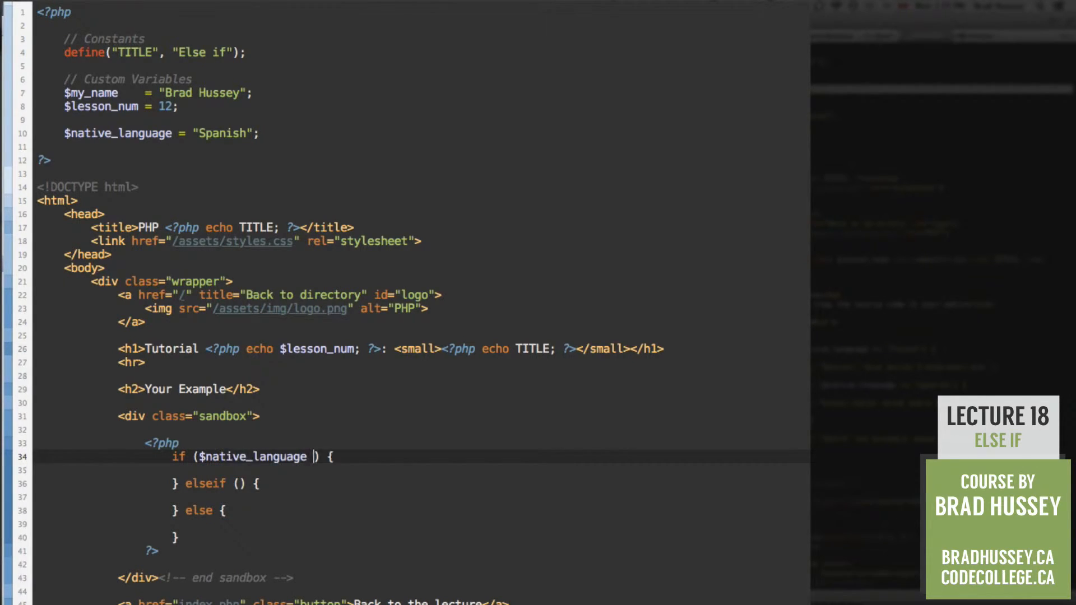
pyautogui.write('== "F"')
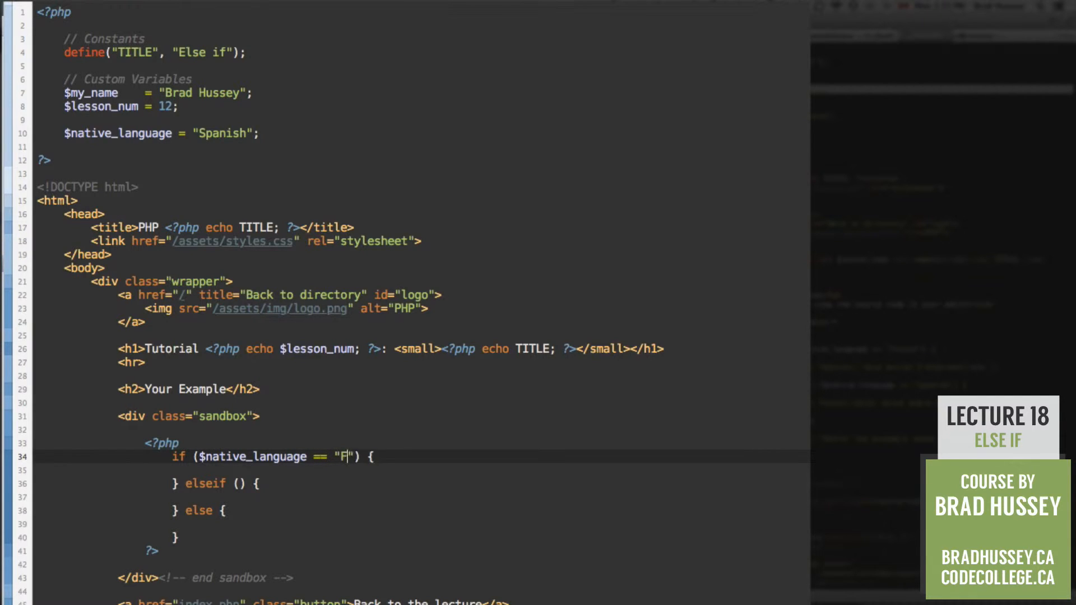
pyautogui.write('rench')
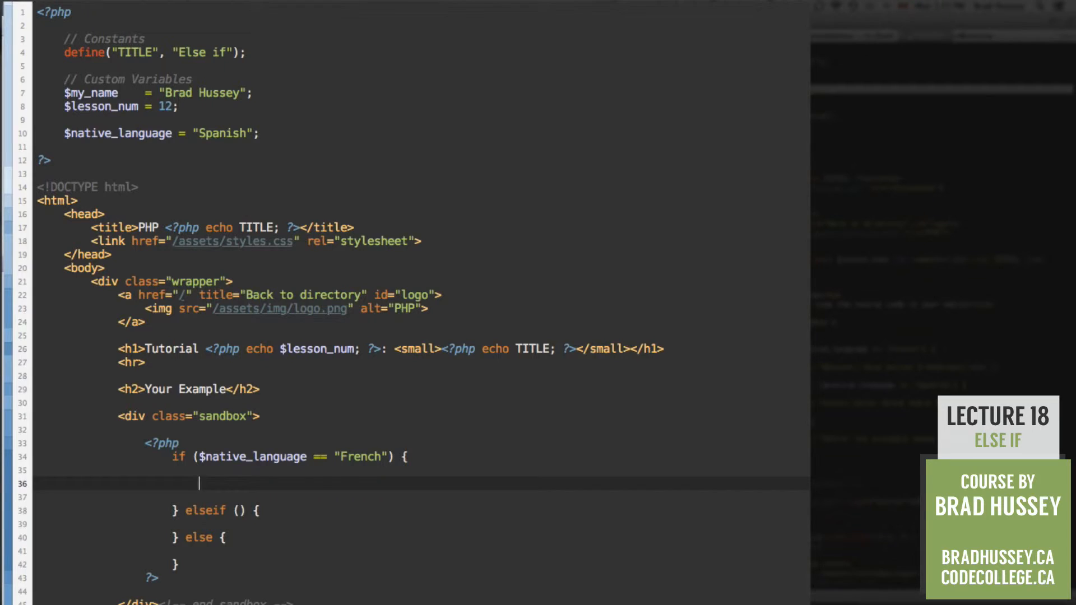
# Echo "Bonjour! Vouz parlez Français." inside the if block.
pyautogui.write('echo "B"')
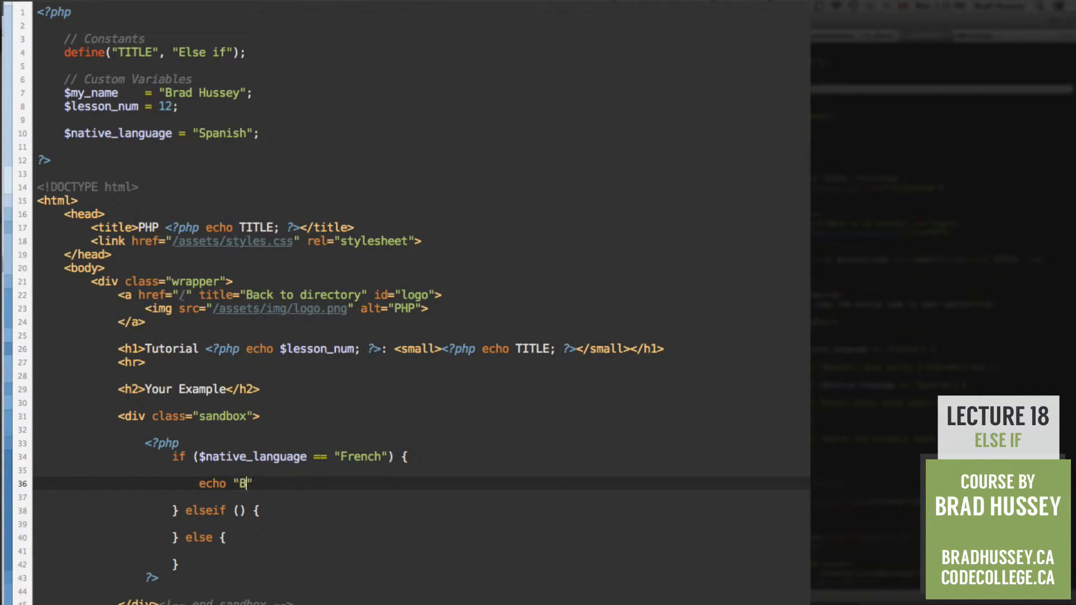
pyautogui.write('onjour!')
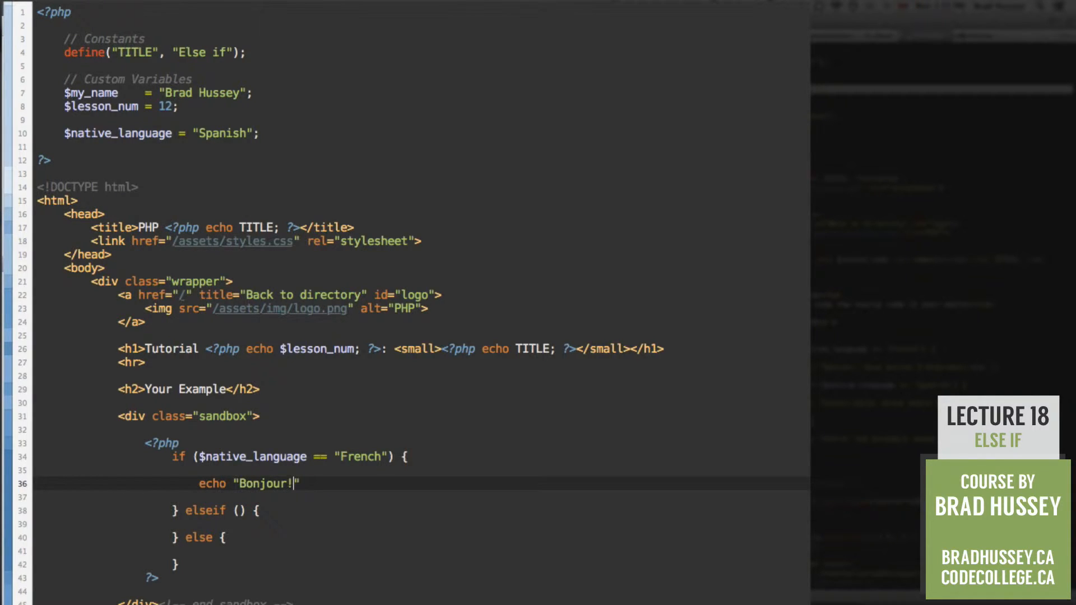
pyautogui.write('Vouz parl')
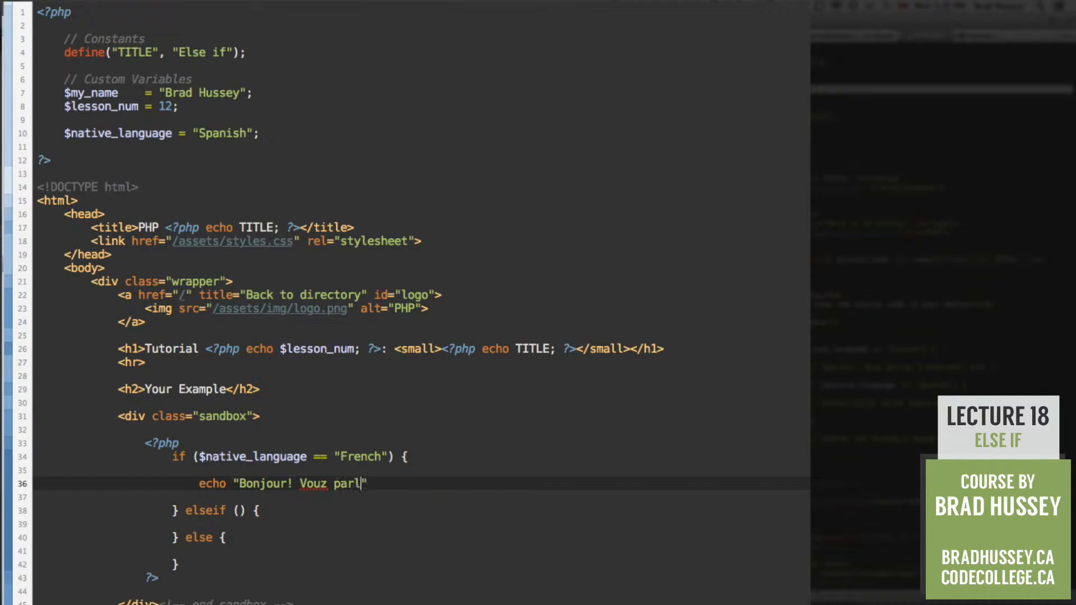
pyautogui.write('ez Fr')
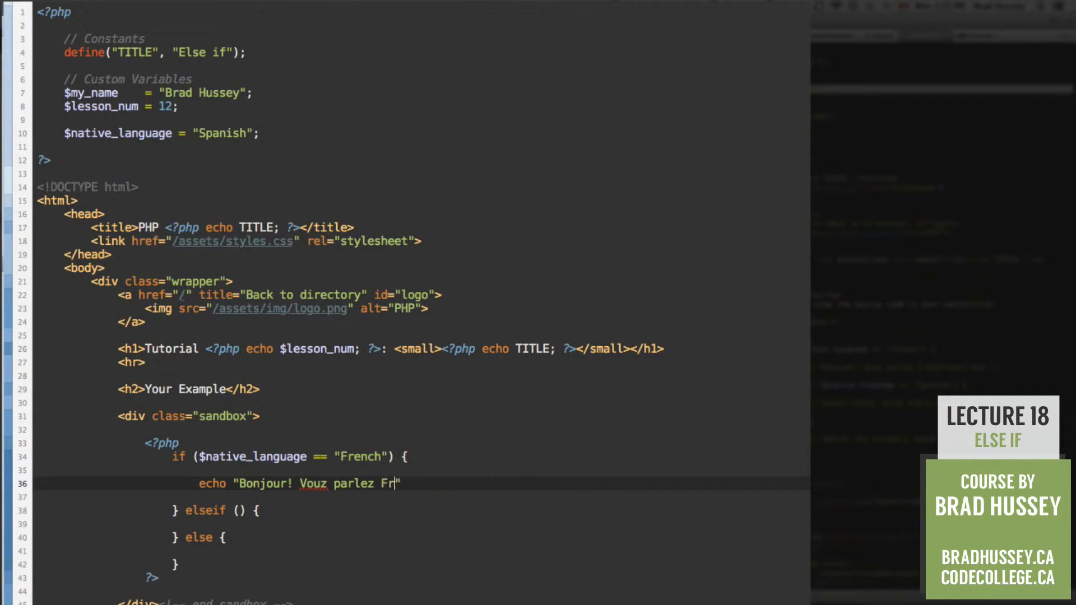
pyautogui.write('ançais')
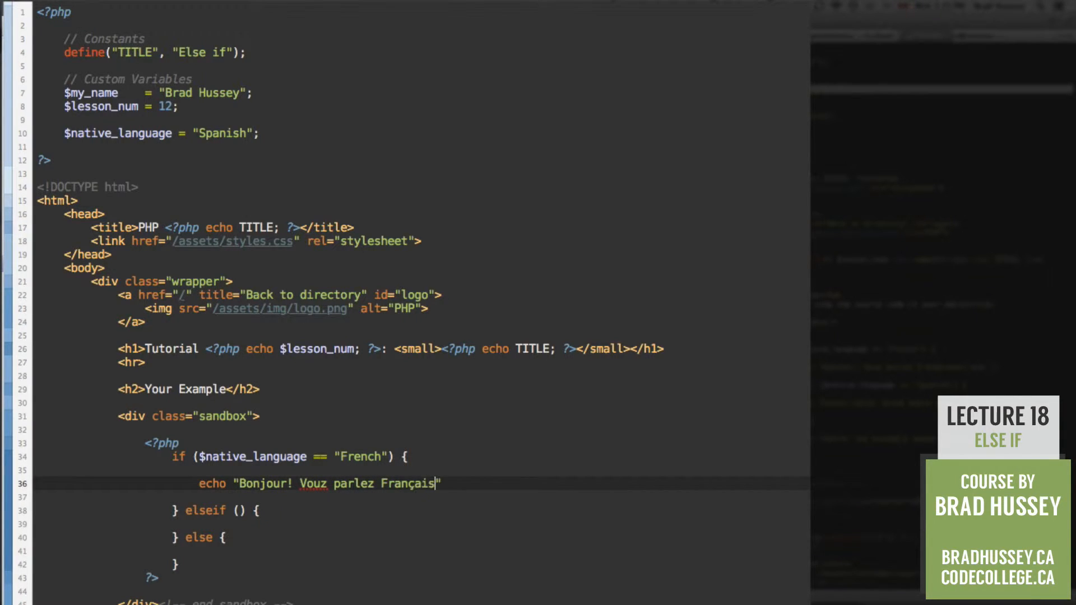
pyautogui.write('.')
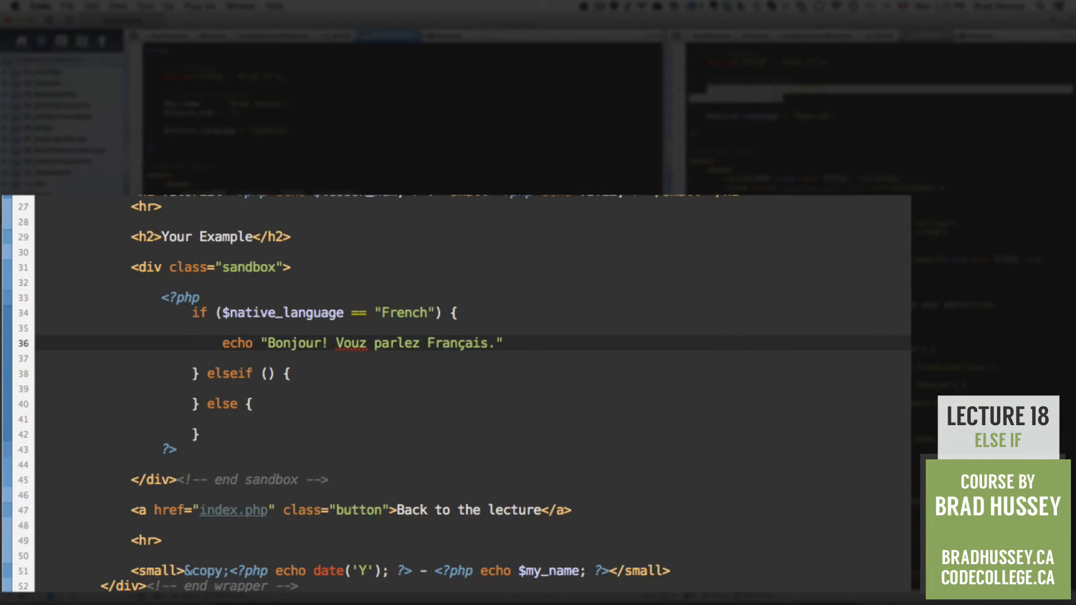
# Encode the ç in Français as &ccedil; using Processing > Encode Entities.
pyautogui.doubleClick(458, 343)
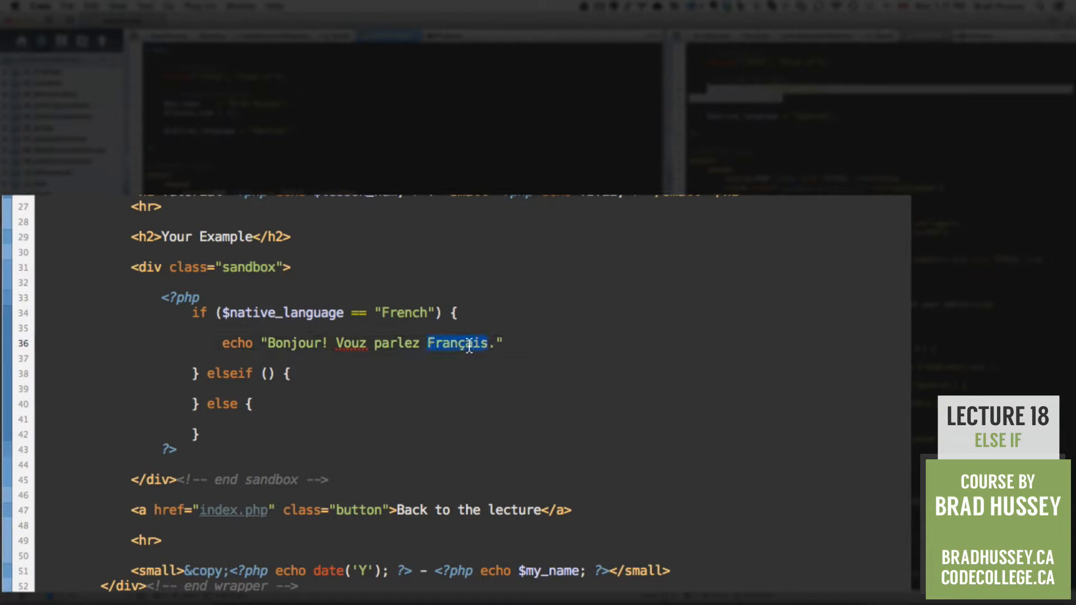
pyautogui.rightClick(458, 344)
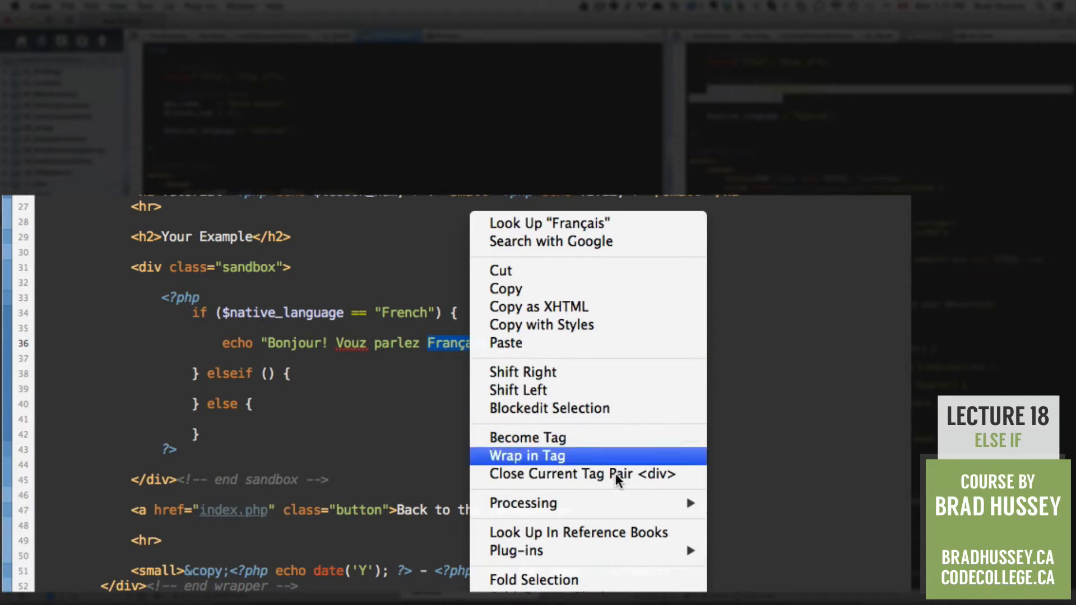
pyautogui.moveTo(523, 503)
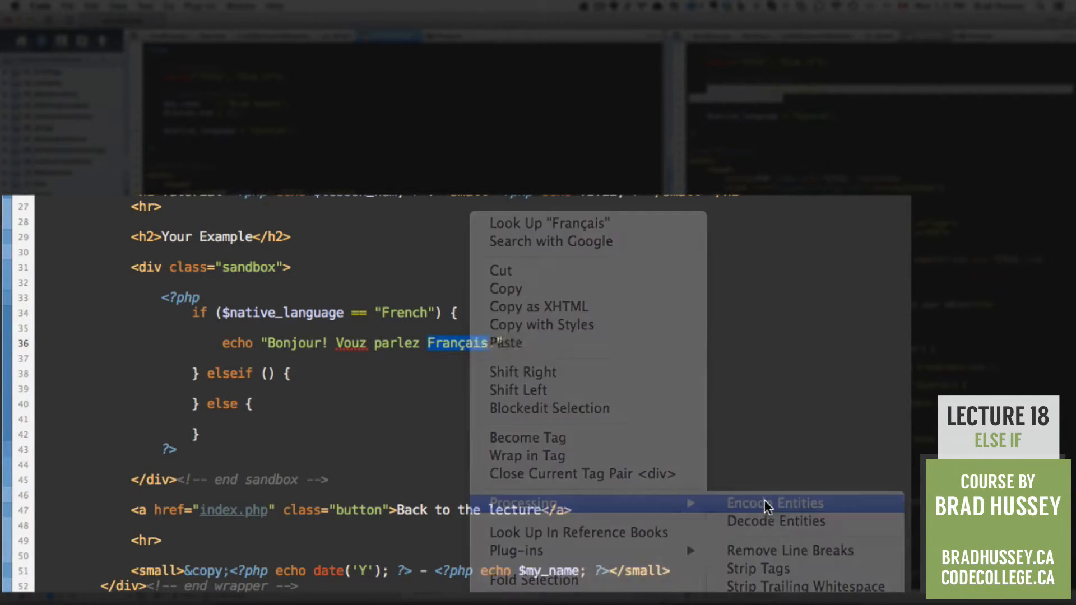
pyautogui.click(774, 504)
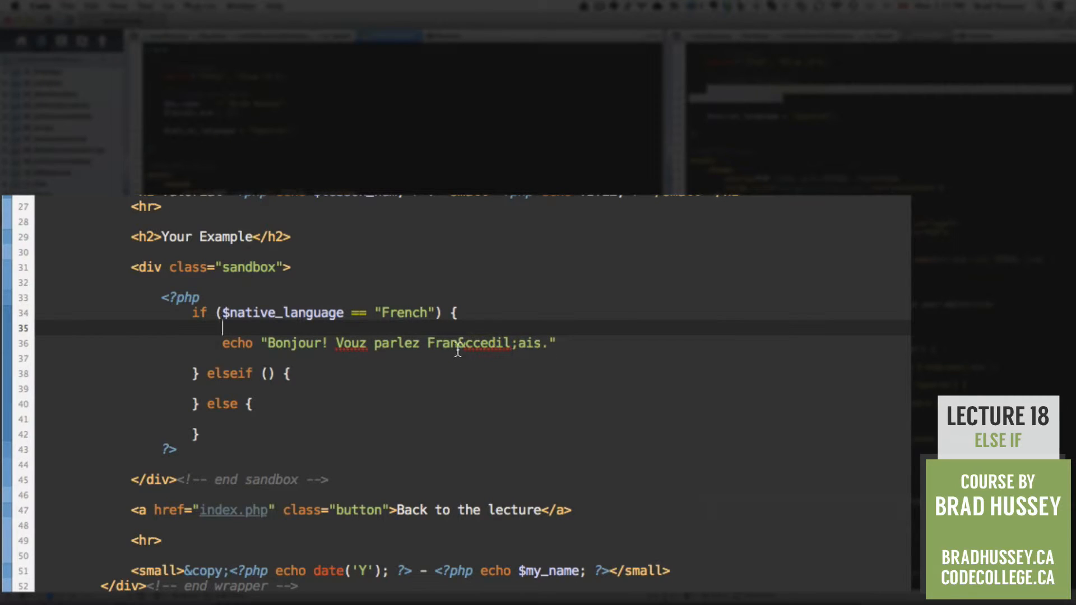
pyautogui.doubleClick(482, 343)
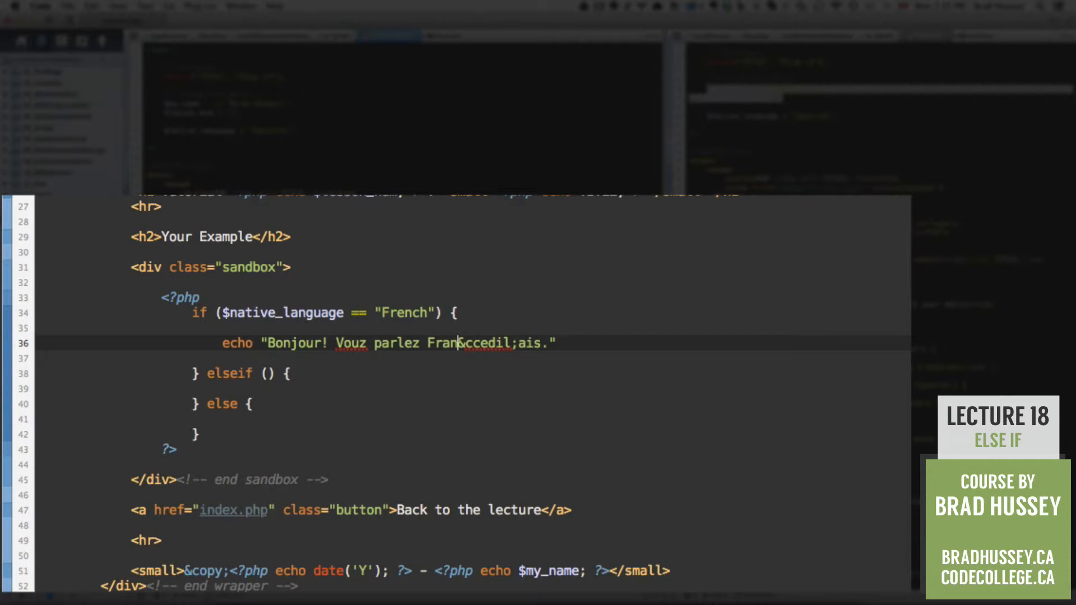
pyautogui.doubleClick(486, 343)
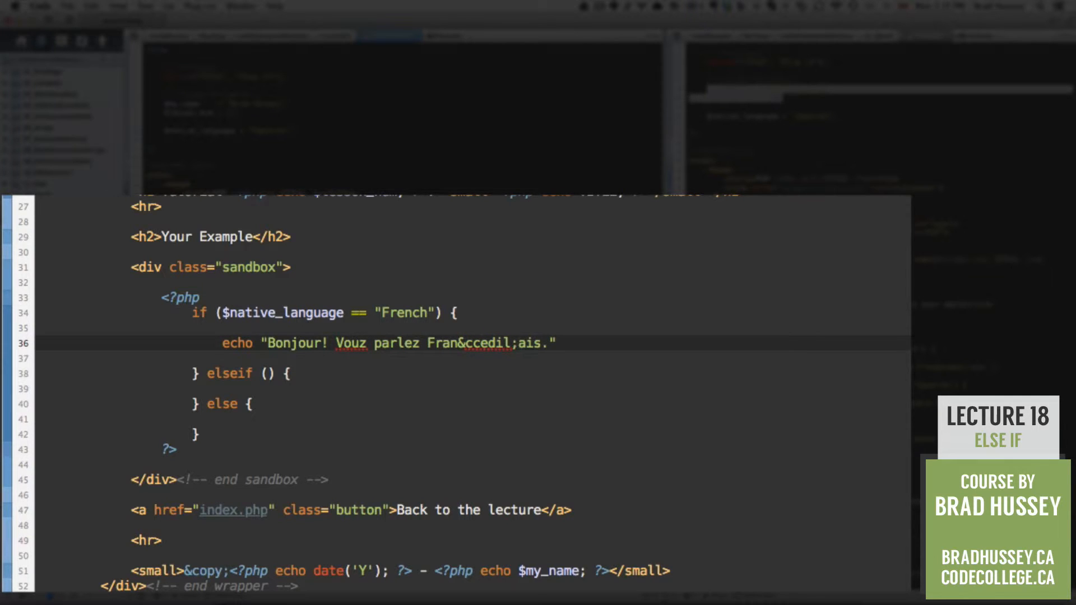
pyautogui.click(223, 388)
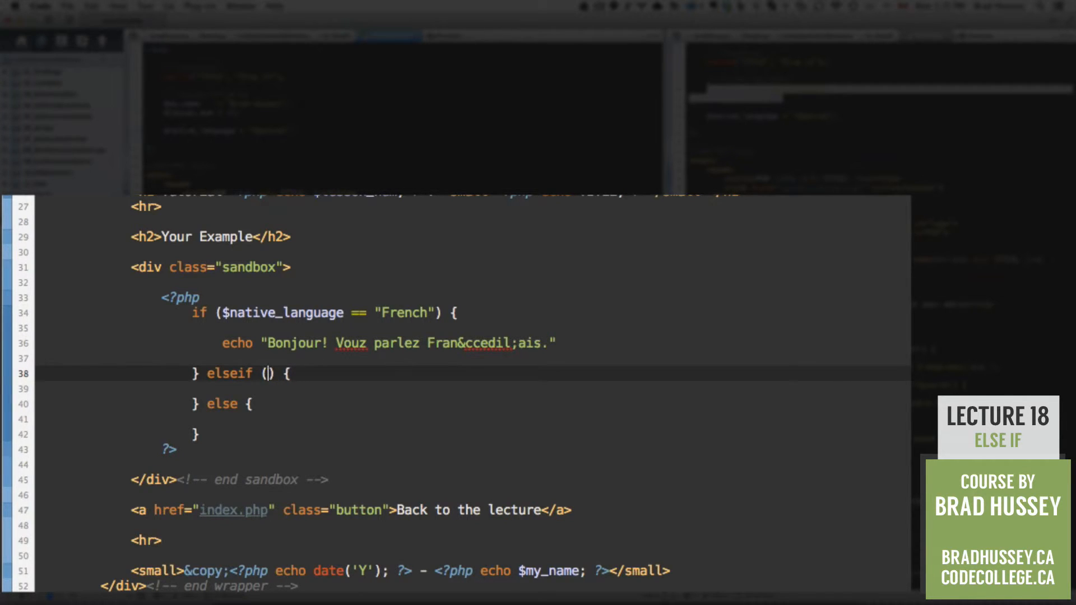
# Make the elseif check $native_language == "Spanish" and echo "¡Hola! Usted habla Español.".
pyautogui.write('$native_language == "S')
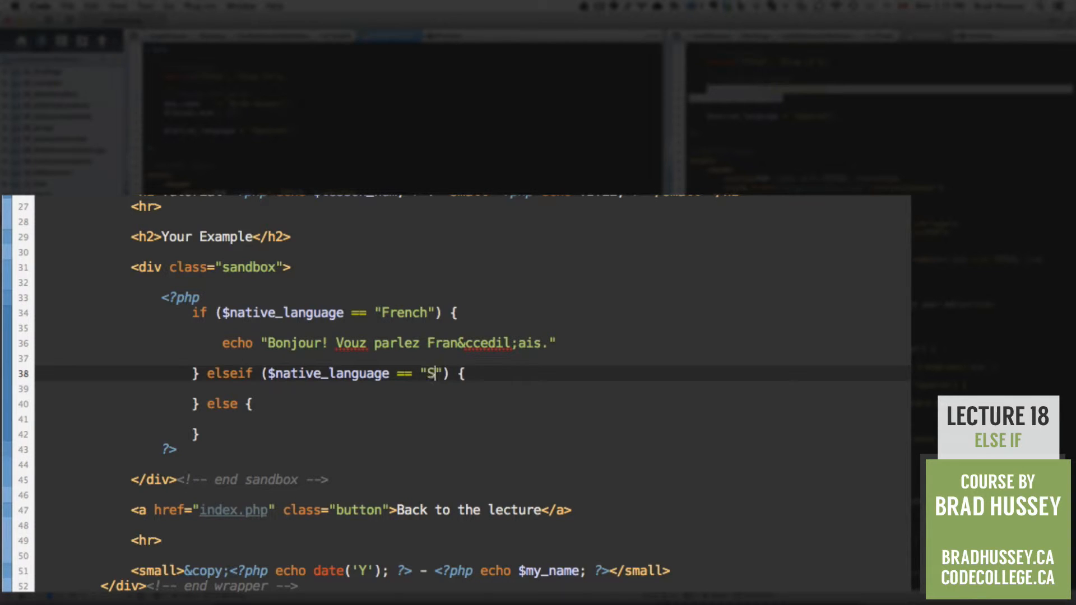
pyautogui.write('panish')
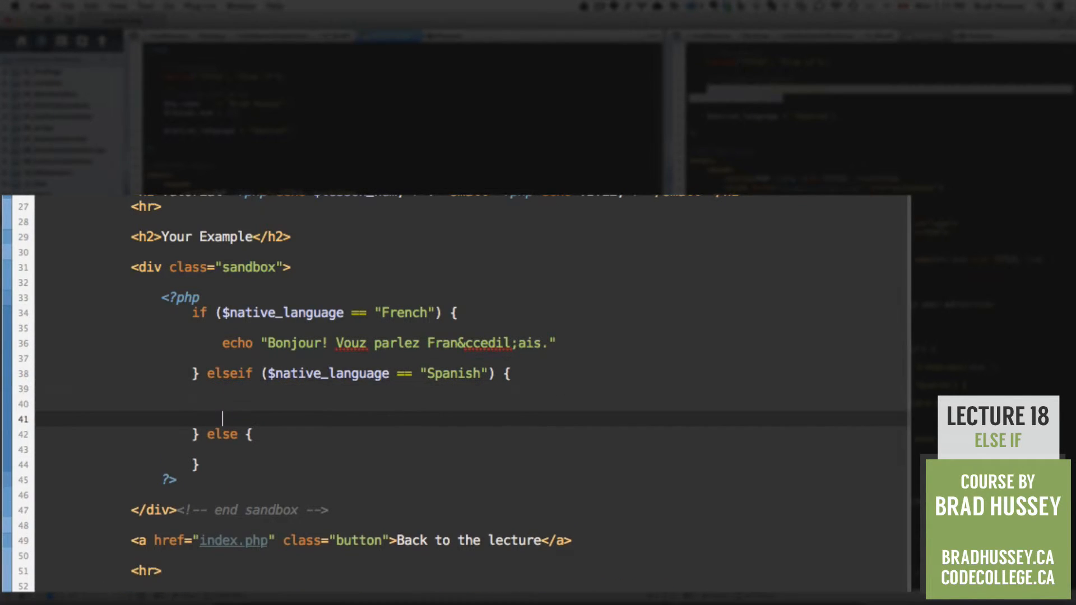
pyautogui.write('echo(string $arg1')
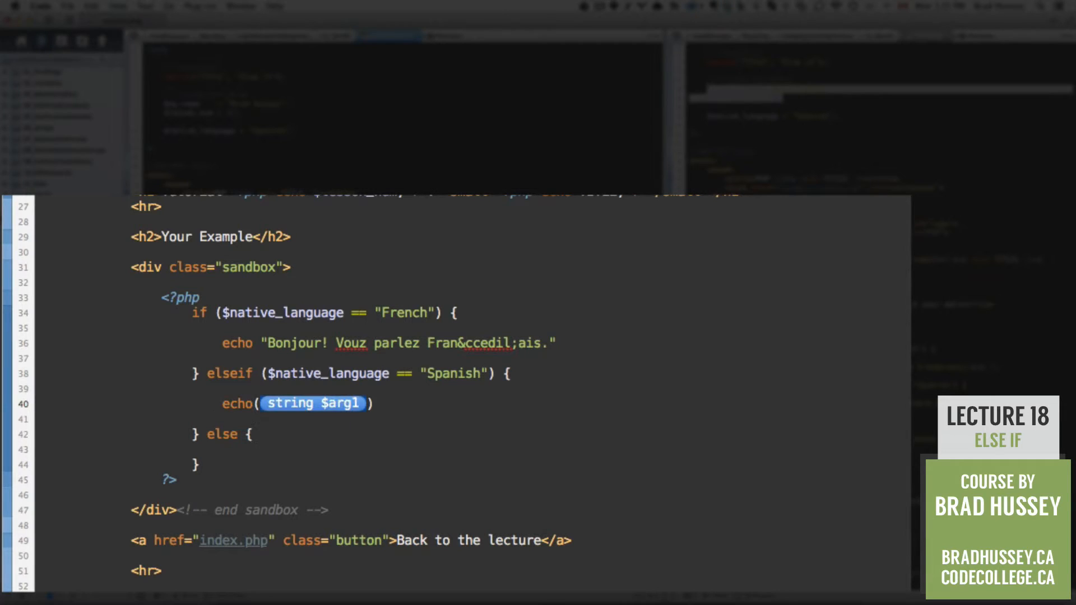
pyautogui.write('"Hol')
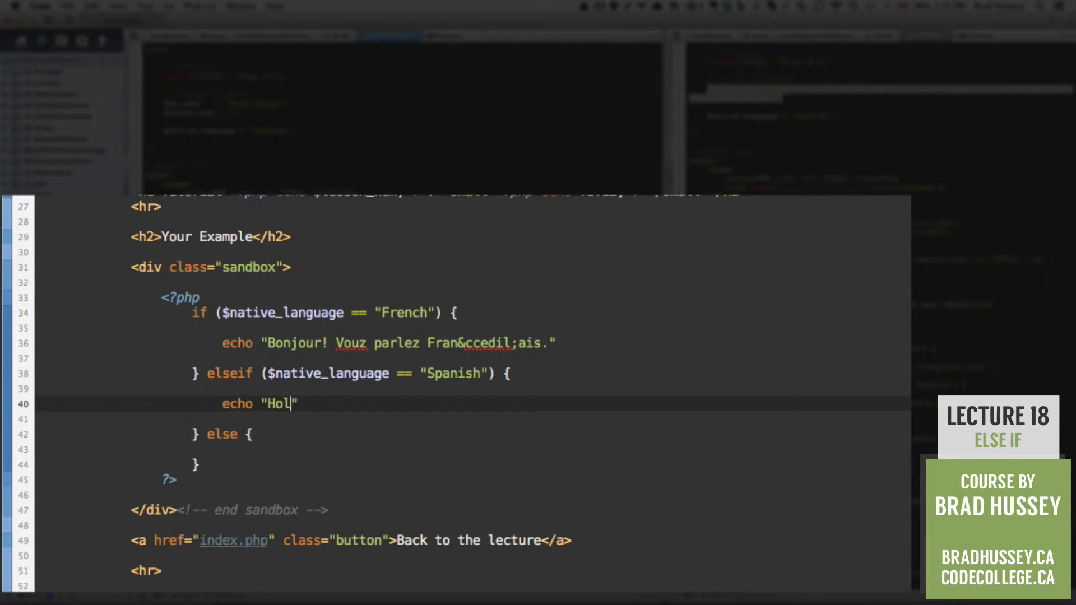
pyautogui.write('¡Hola!')
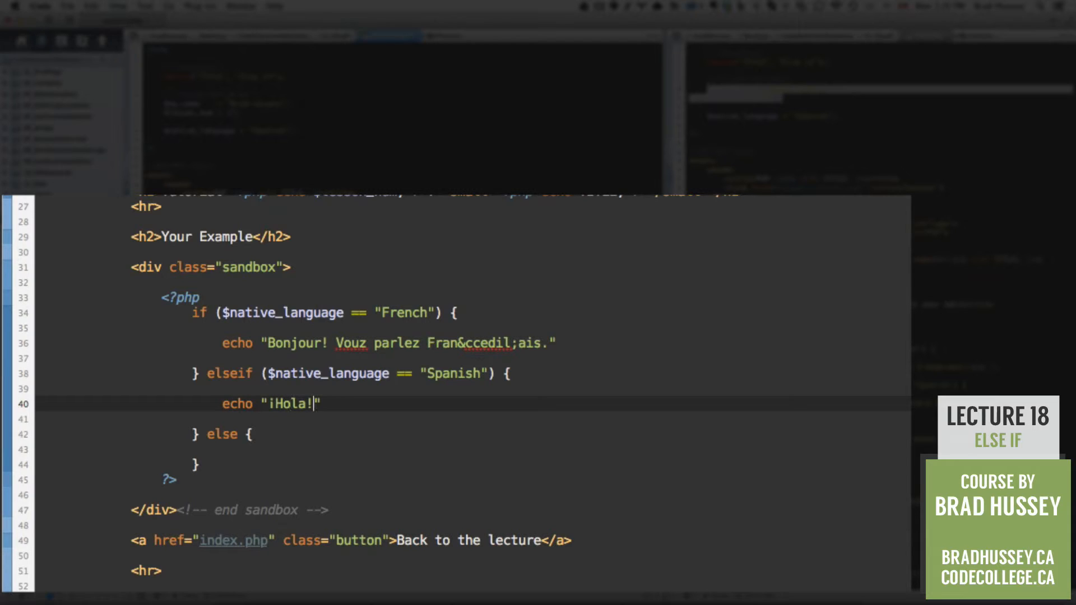
pyautogui.write('Usted')
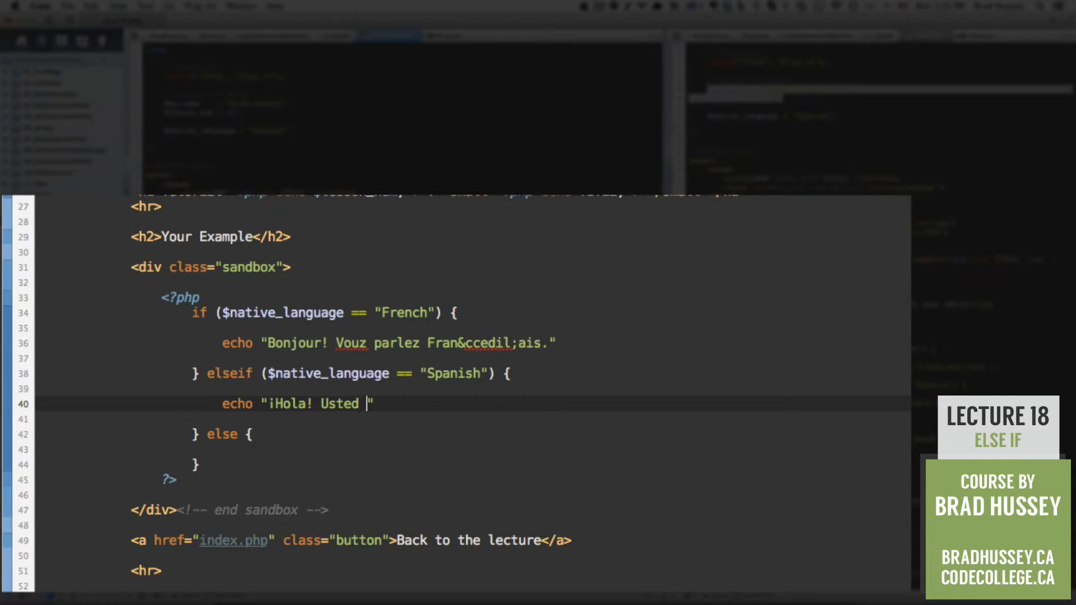
pyautogui.write('habla Espa')
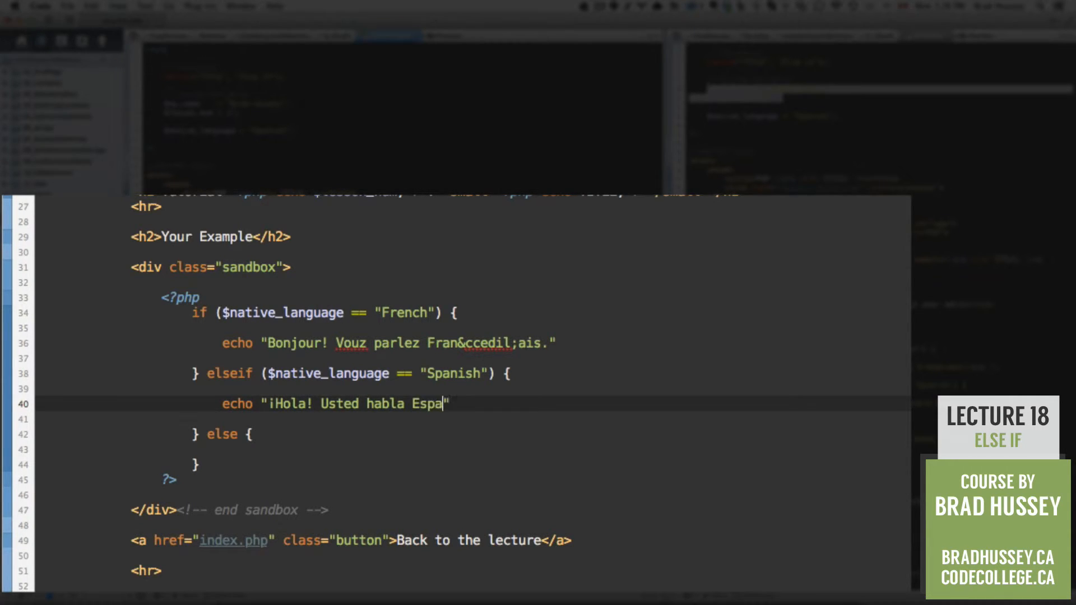
pyautogui.write('ñol"')
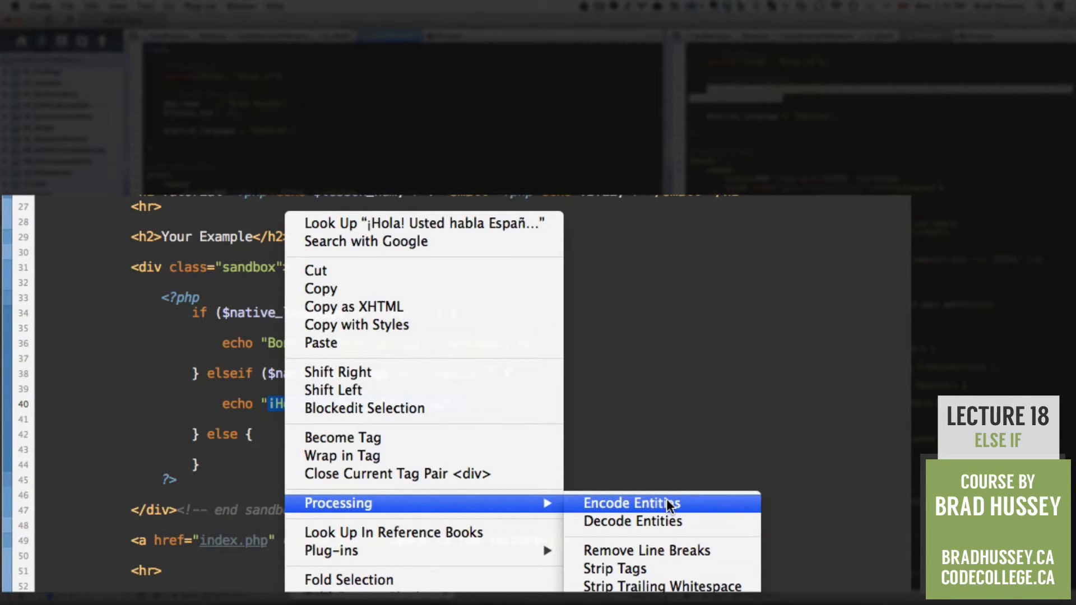
# Encode the Spanish greeting's ¡ and ñ as &iexcl; and &ntilde; entities.
pyautogui.click(630, 504)
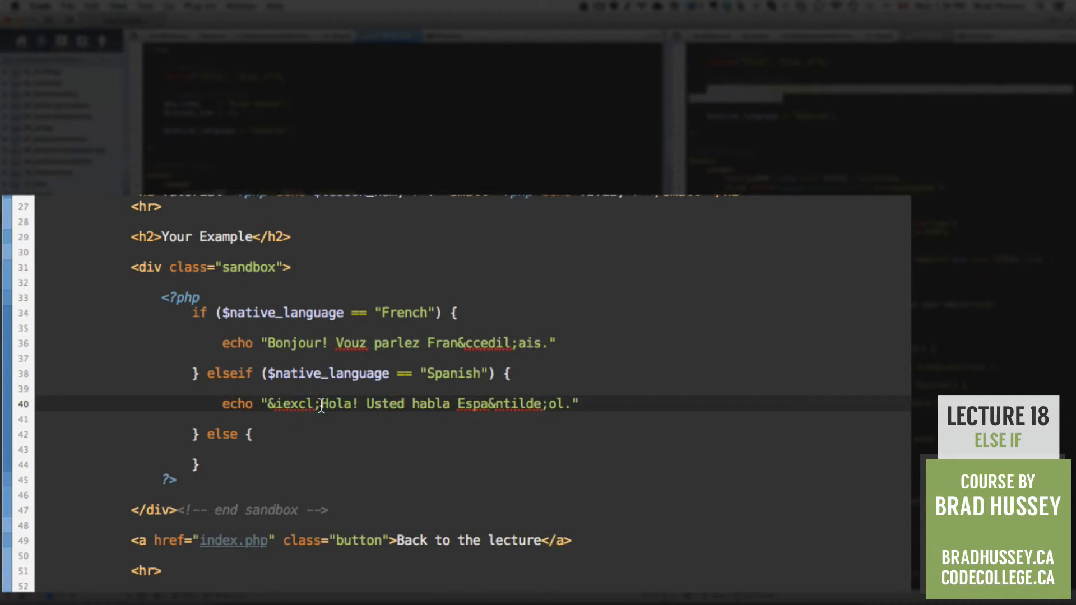
pyautogui.doubleClick(296, 404)
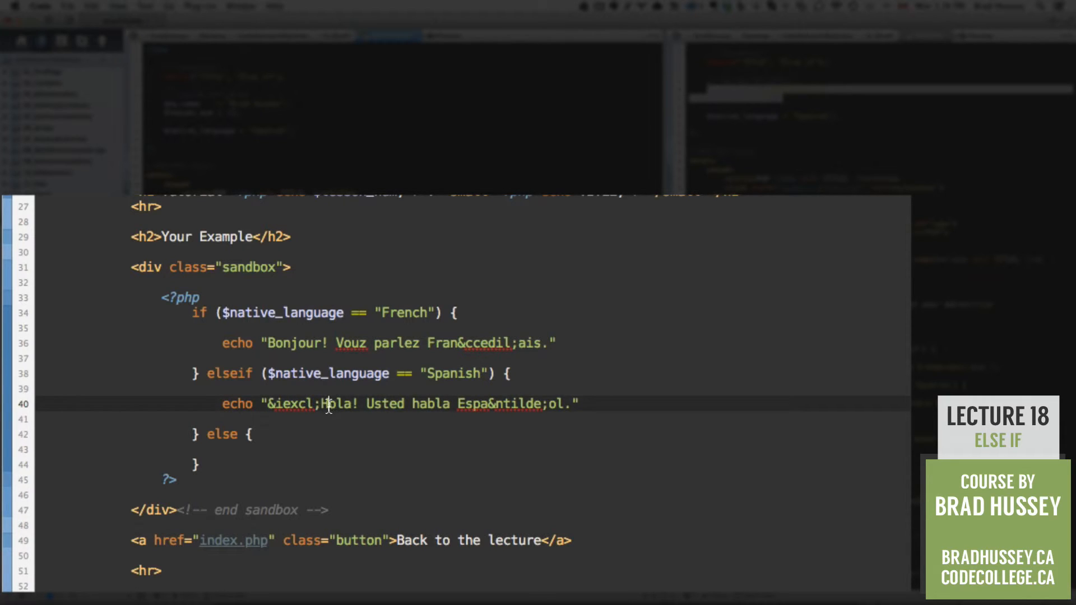
pyautogui.moveTo(492, 404)
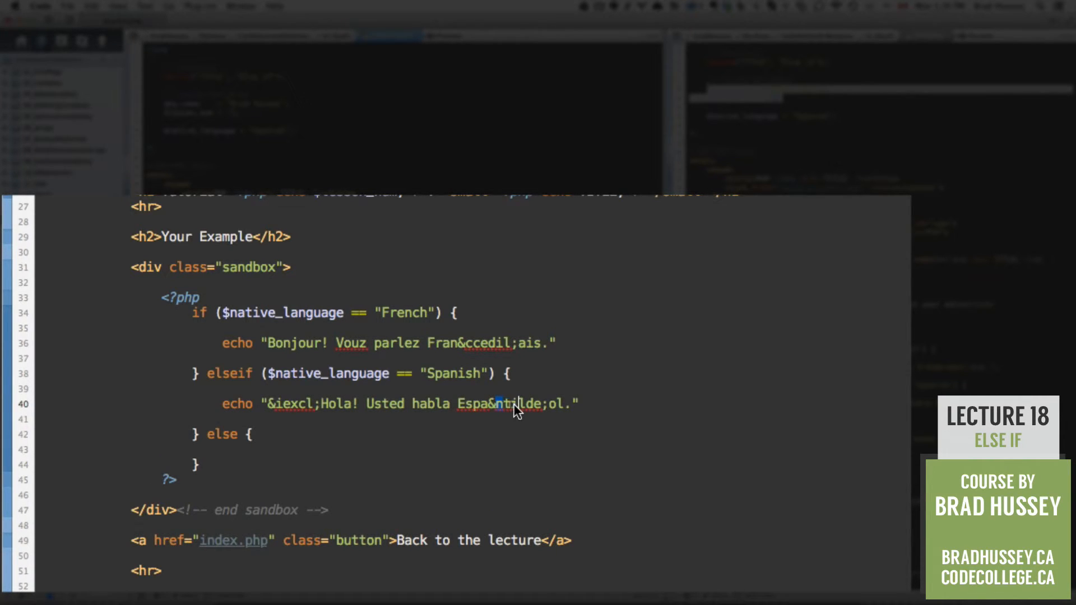
pyautogui.click(523, 403)
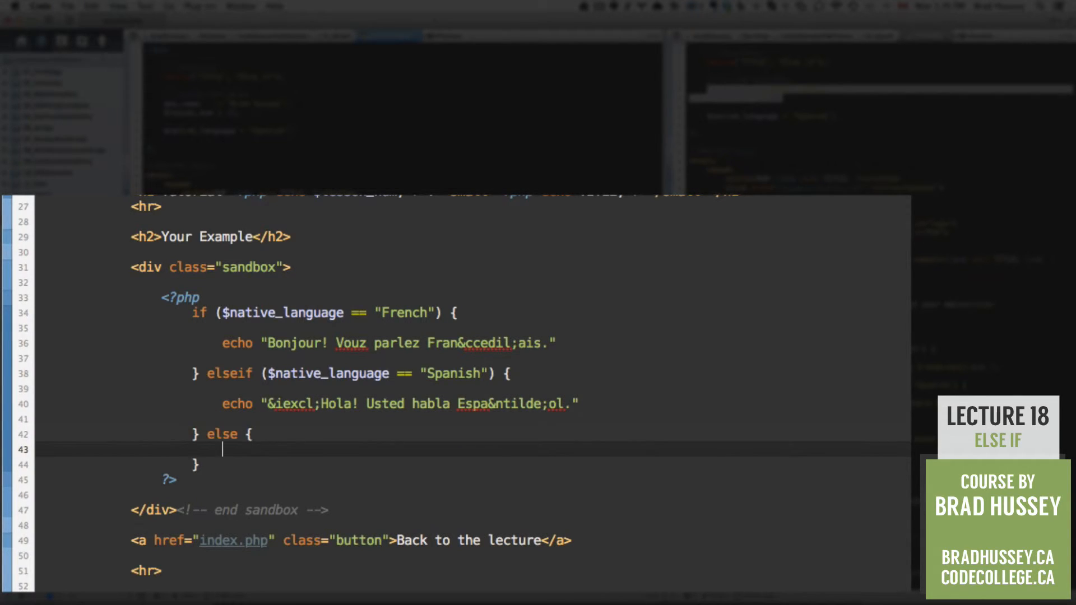
# In the else block, type the fallback echo "Hello! You probably speak English.".
pyautogui.write('e')
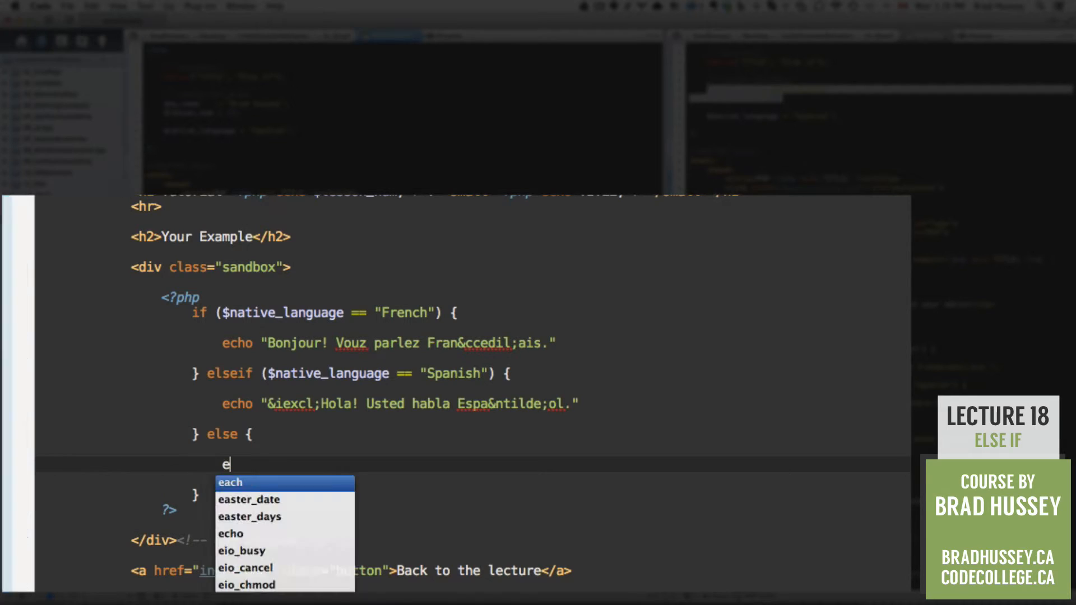
pyautogui.write('echo "H')
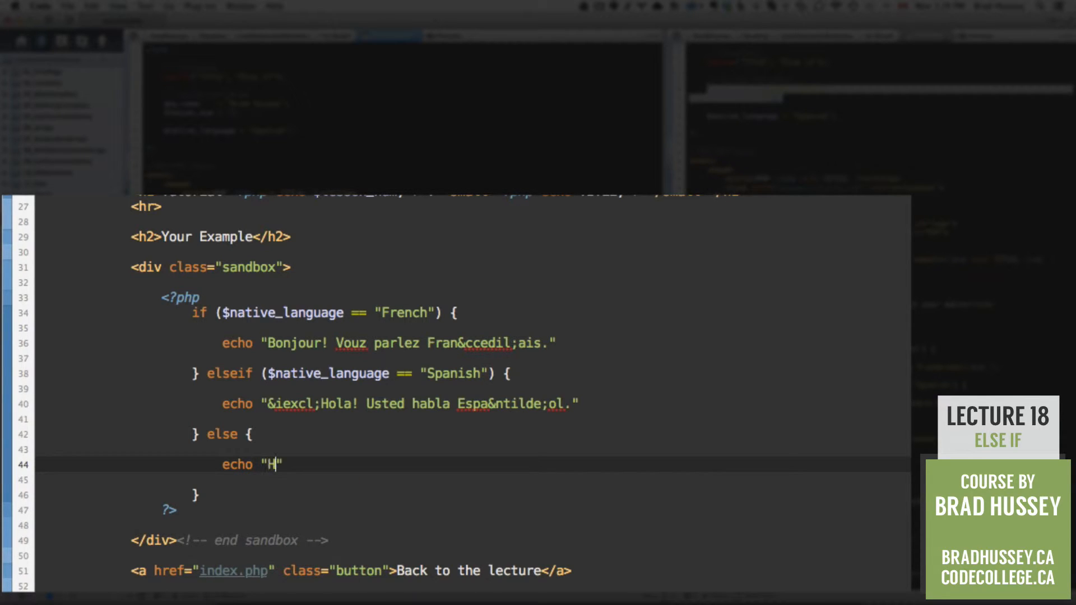
pyautogui.write('ello! You prob')
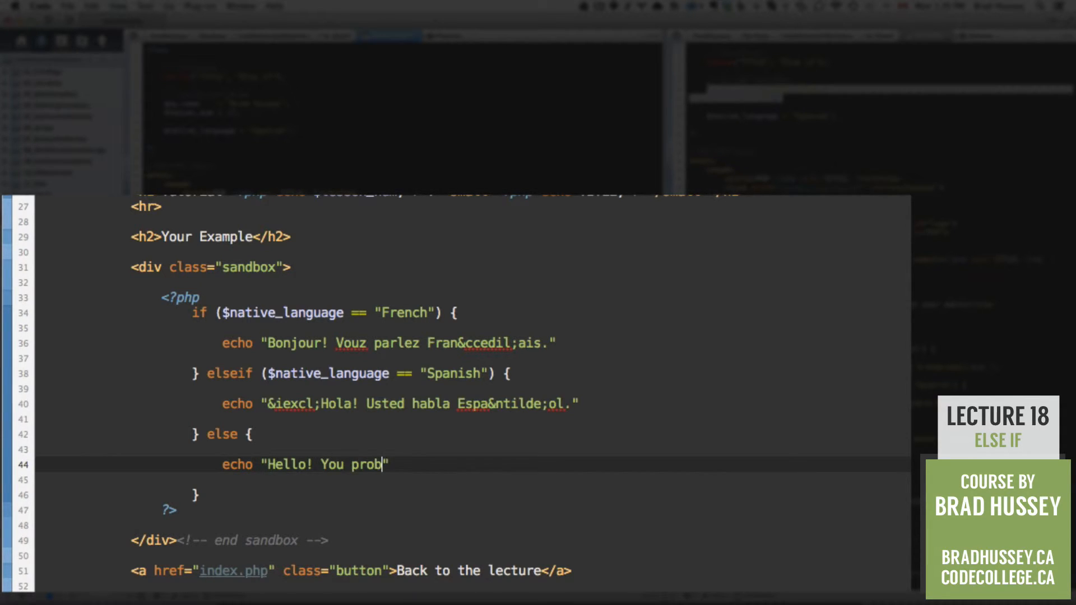
pyautogui.write('ably s')
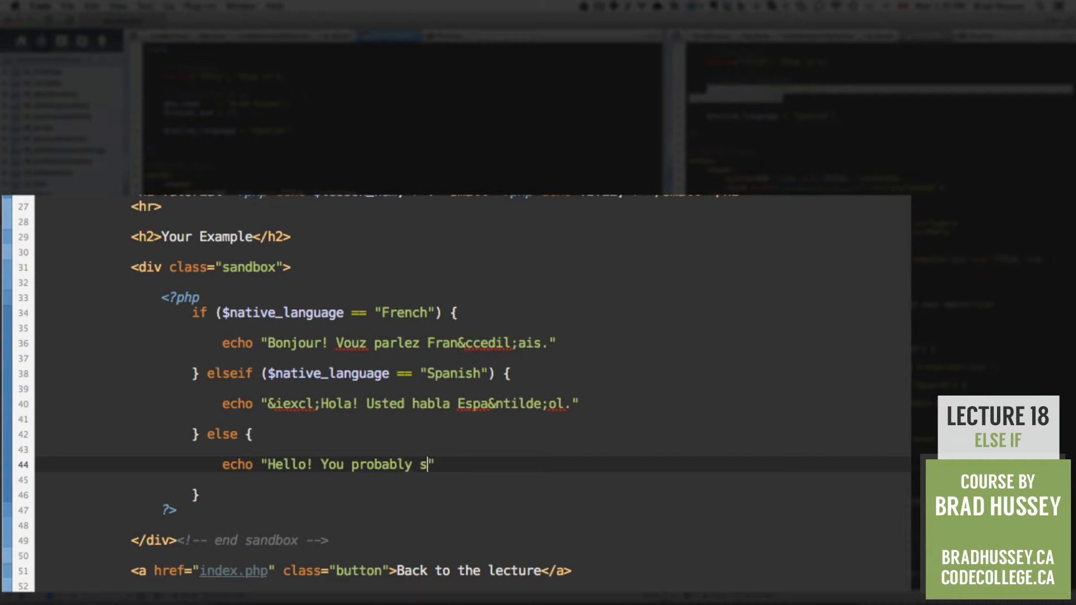
pyautogui.write('peak English.')
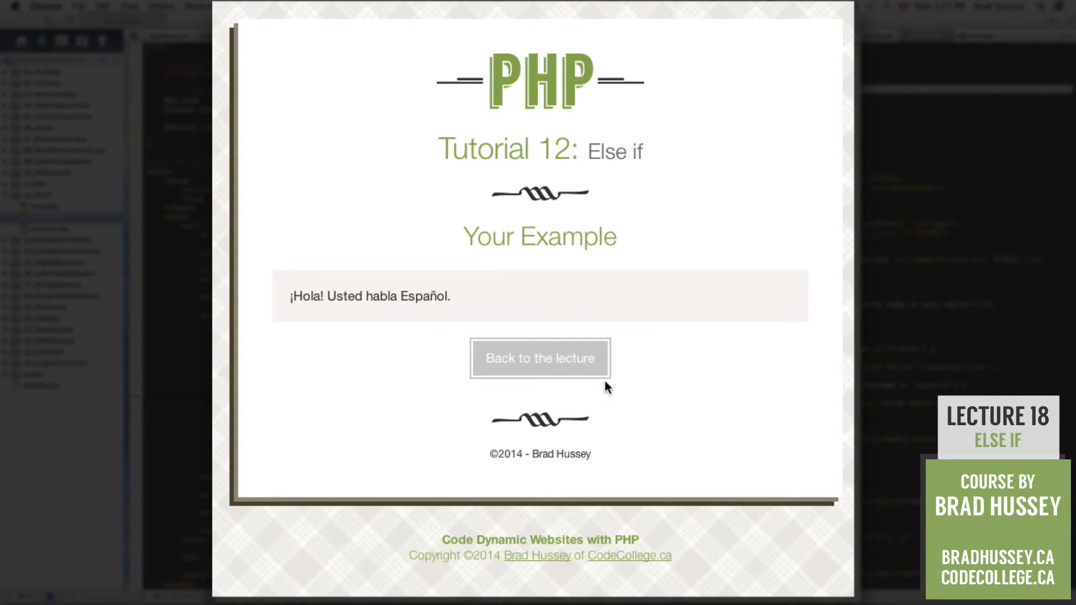
# Check the Chrome preview of practice.php showing "¡Hola! Usted habla Español.".
pyautogui.moveTo(288, 296); pyautogui.dragTo(450, 297)
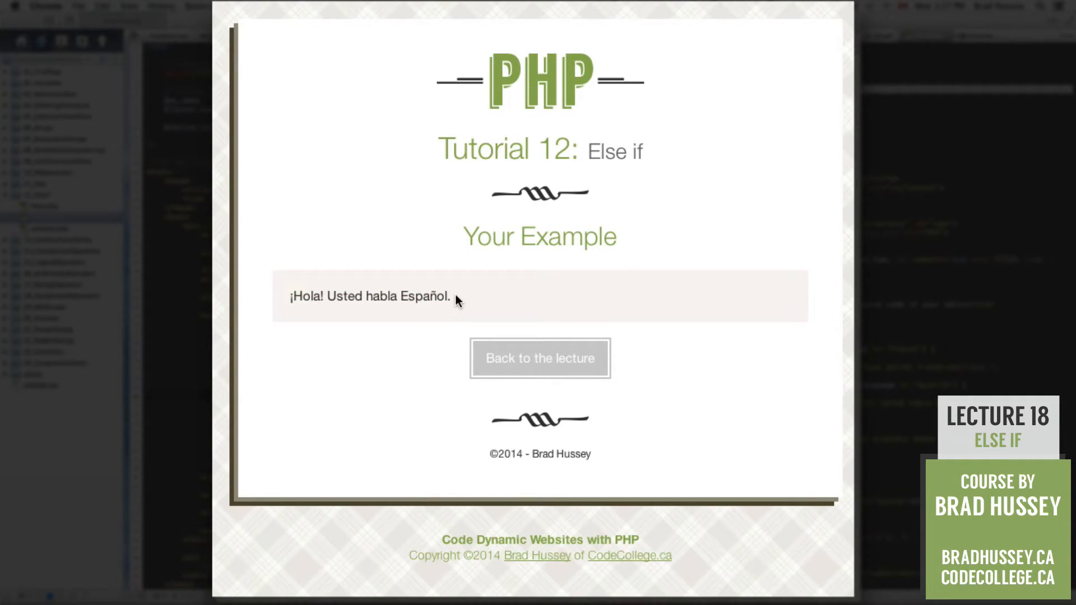
pyautogui.moveTo(171, 143)
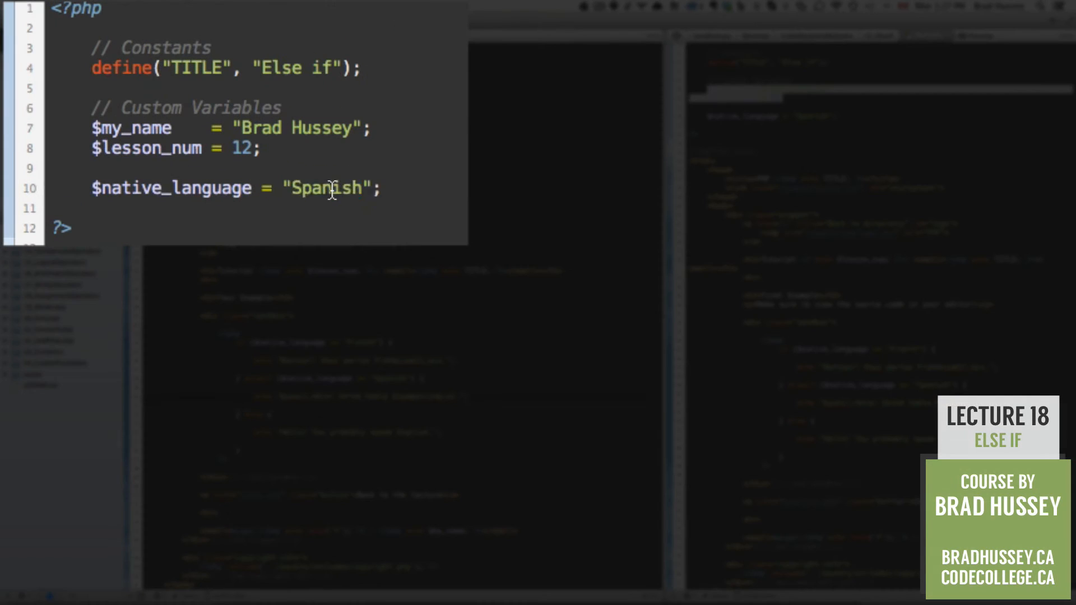
# Replace the $native_language value on line 10 with "Arabic".
pyautogui.write('F')
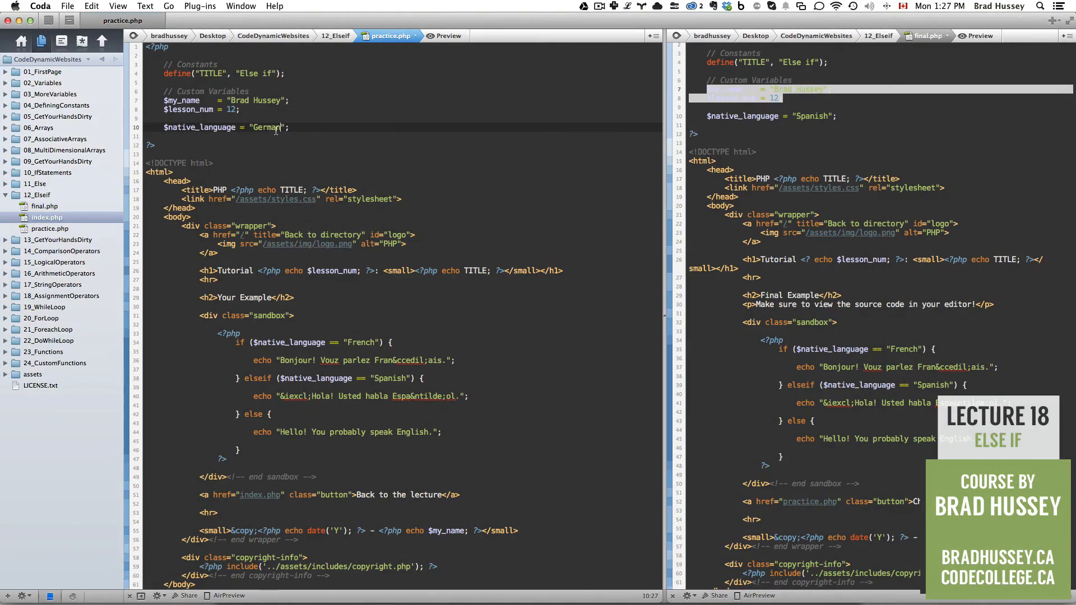
pyautogui.write('Arabic')
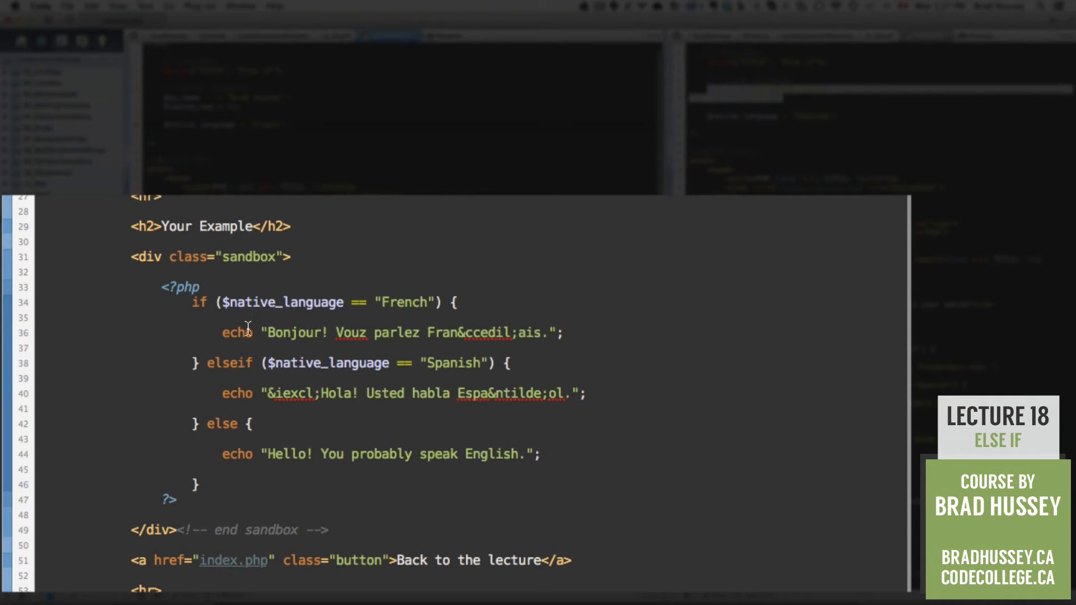
pyautogui.moveTo(467, 302)
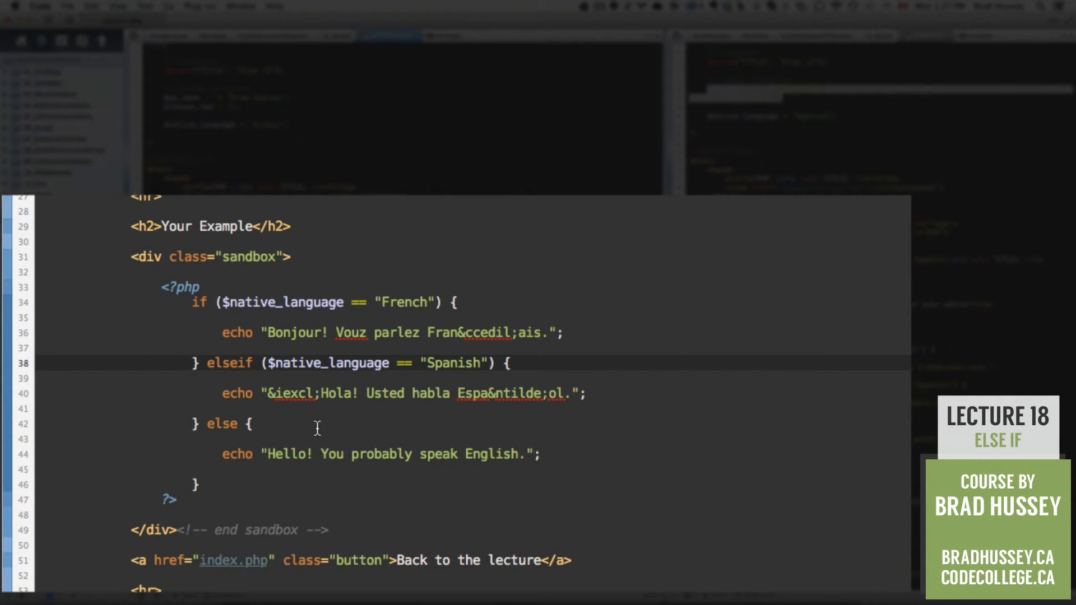
# Insert elseif ($native_language == "Arabic") before the else branch.
pyautogui.click(206, 424)
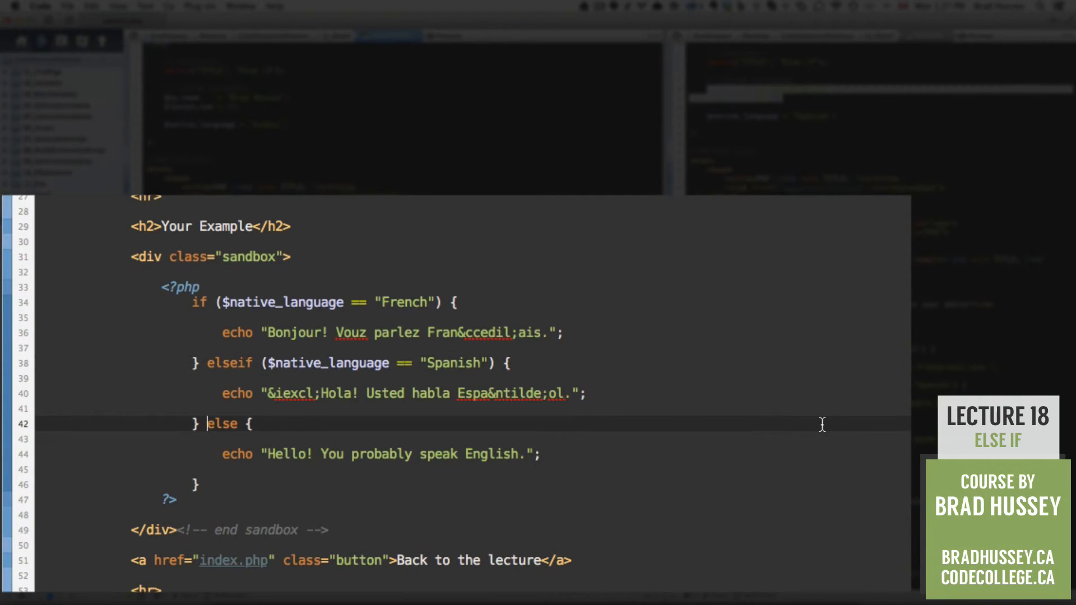
pyautogui.write('elseif')
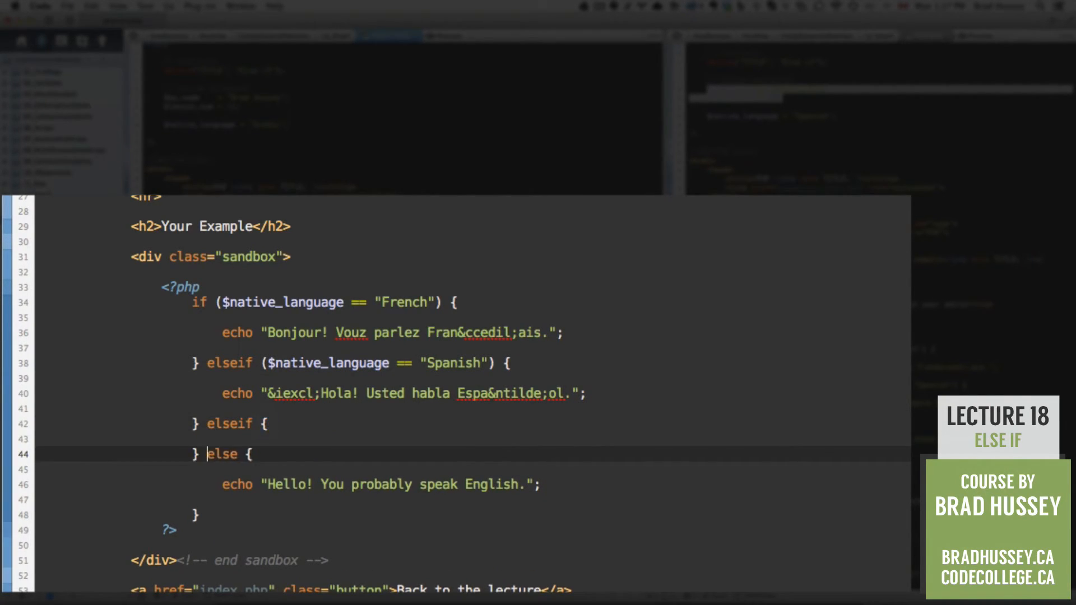
pyautogui.write('()')
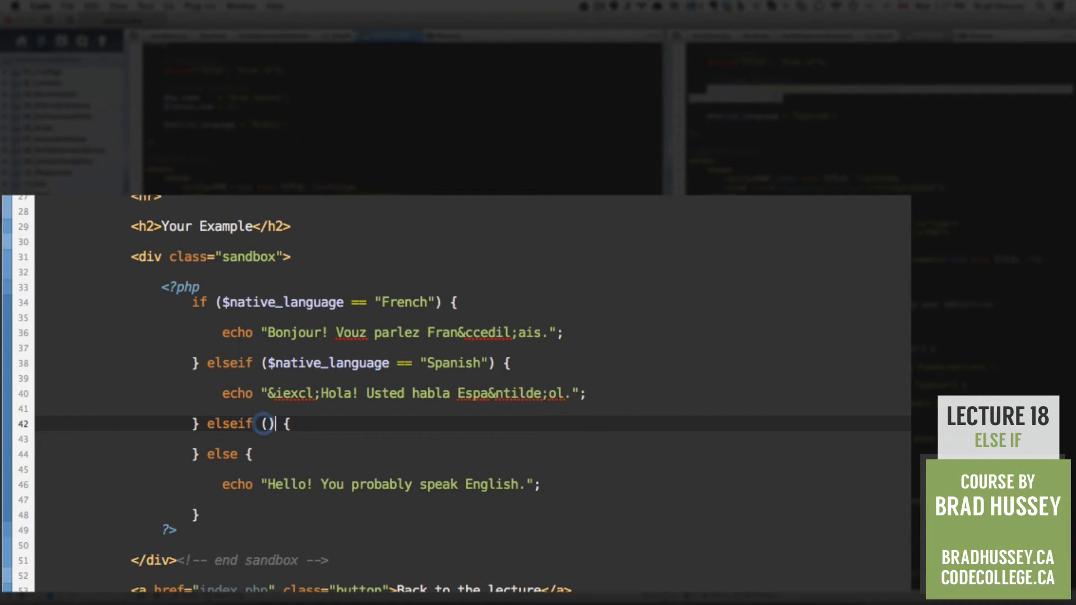
pyautogui.write('$nat')
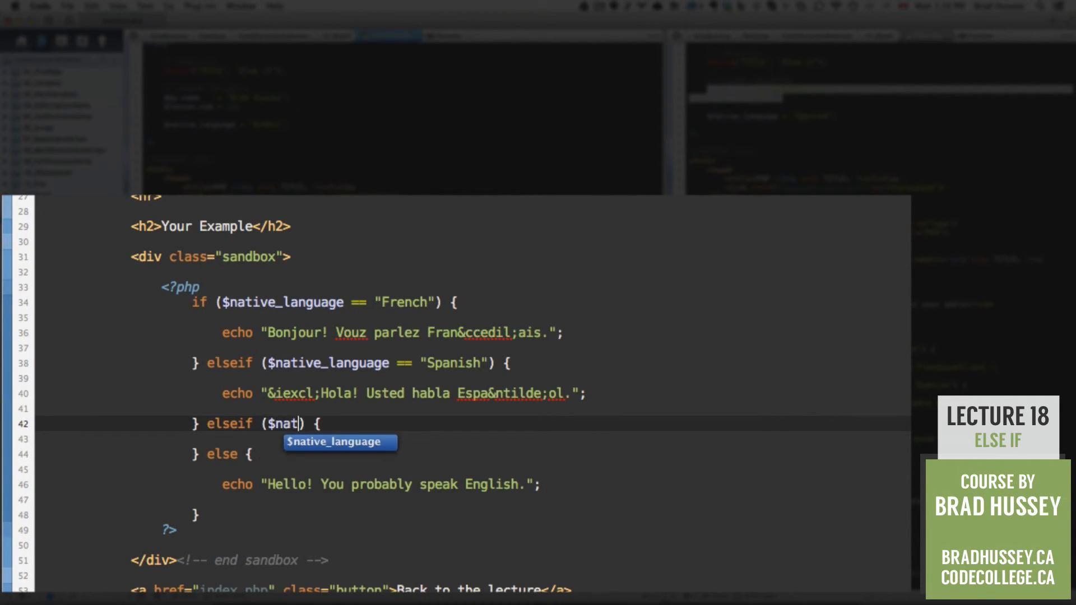
pyautogui.write('ive_language ==')
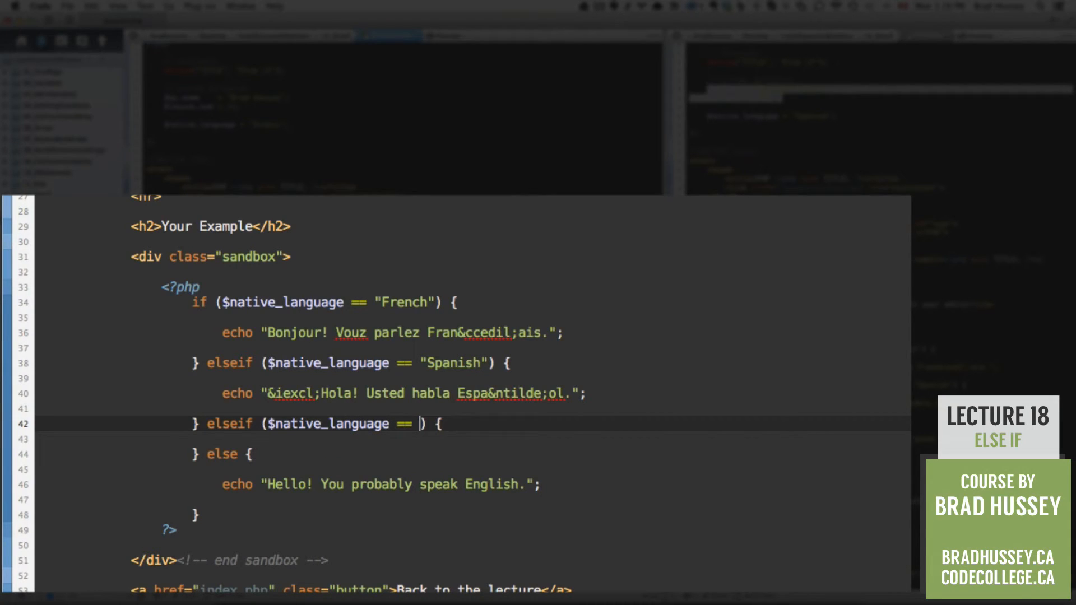
pyautogui.write('"Arabic"')
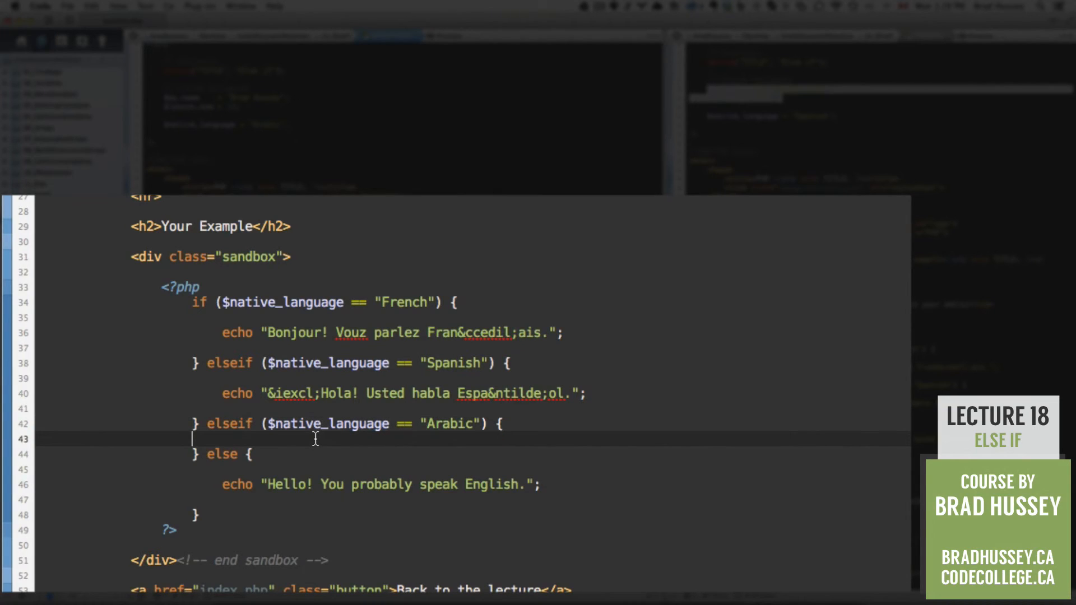
# Add echo "Yay! You can speak an awesome language" inside the Arabic branch.
pyautogui.press('enter')
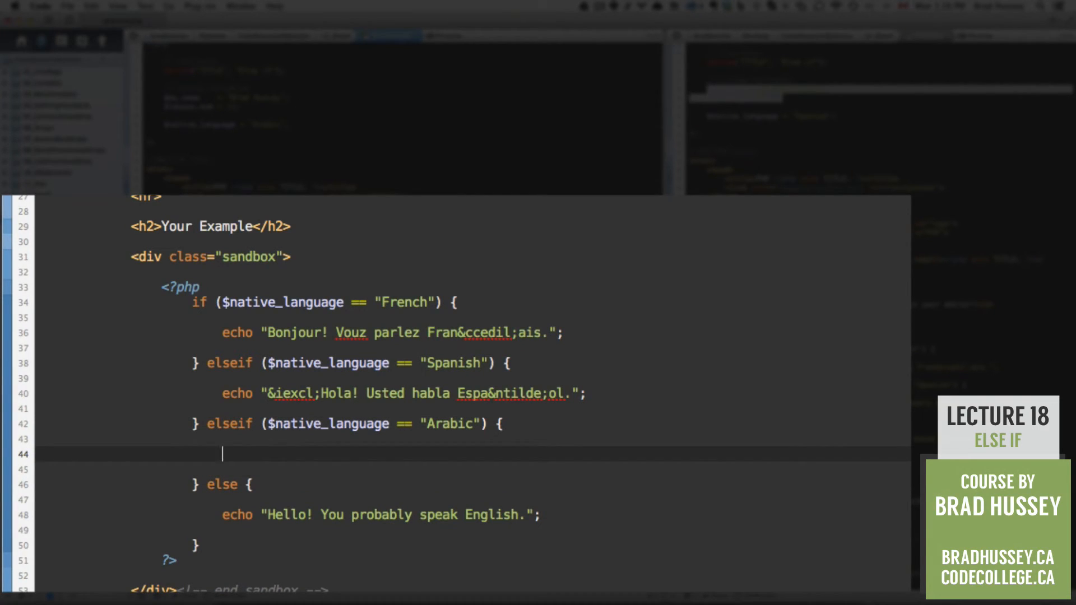
pyautogui.write('echo ""')
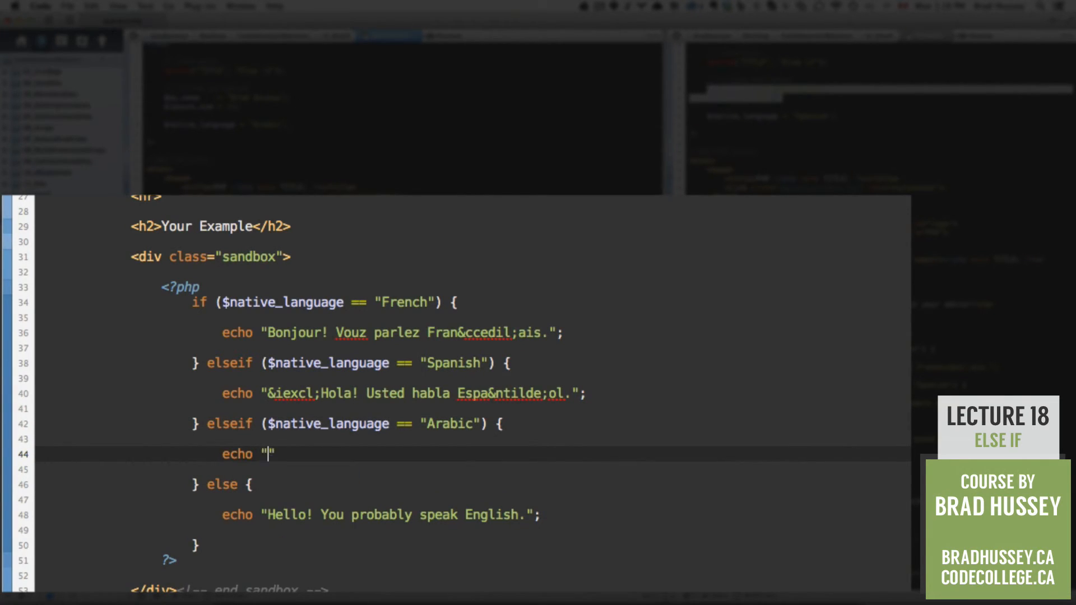
pyautogui.write(';')
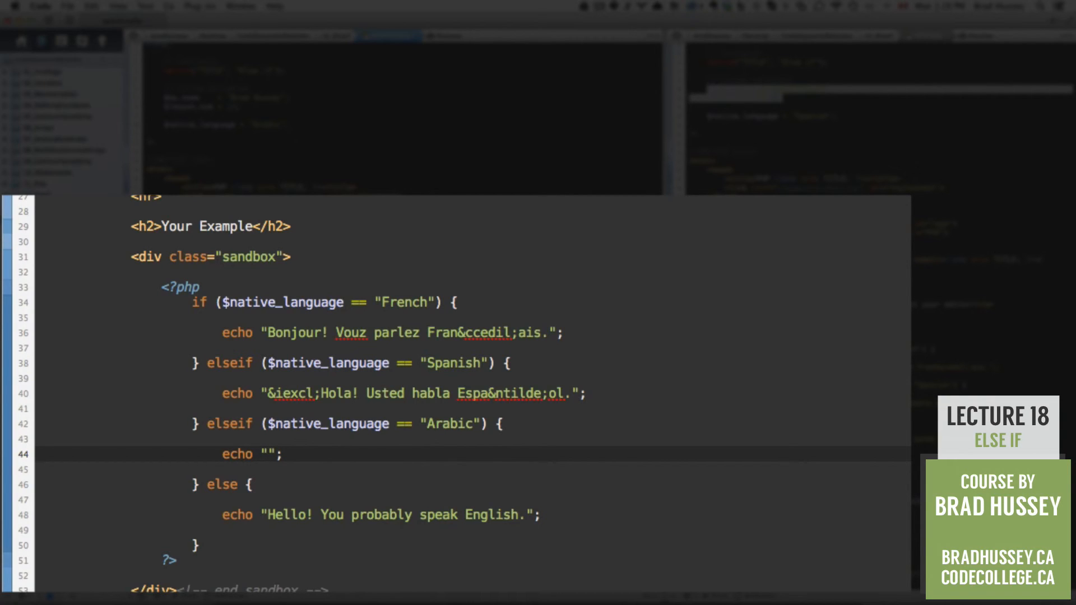
pyautogui.click(268, 453)
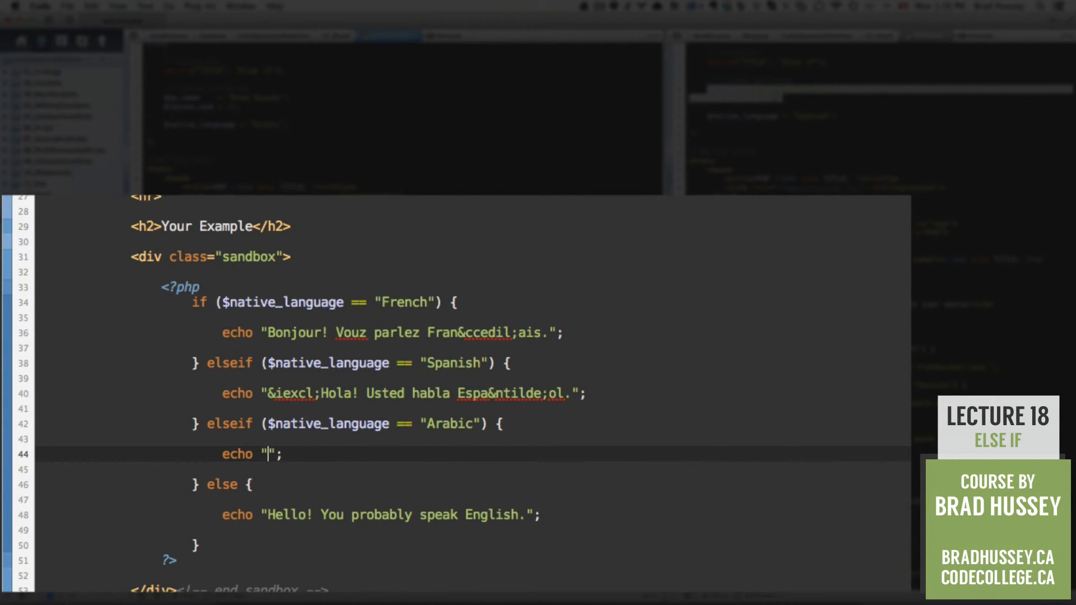
pyautogui.write('Yay! You')
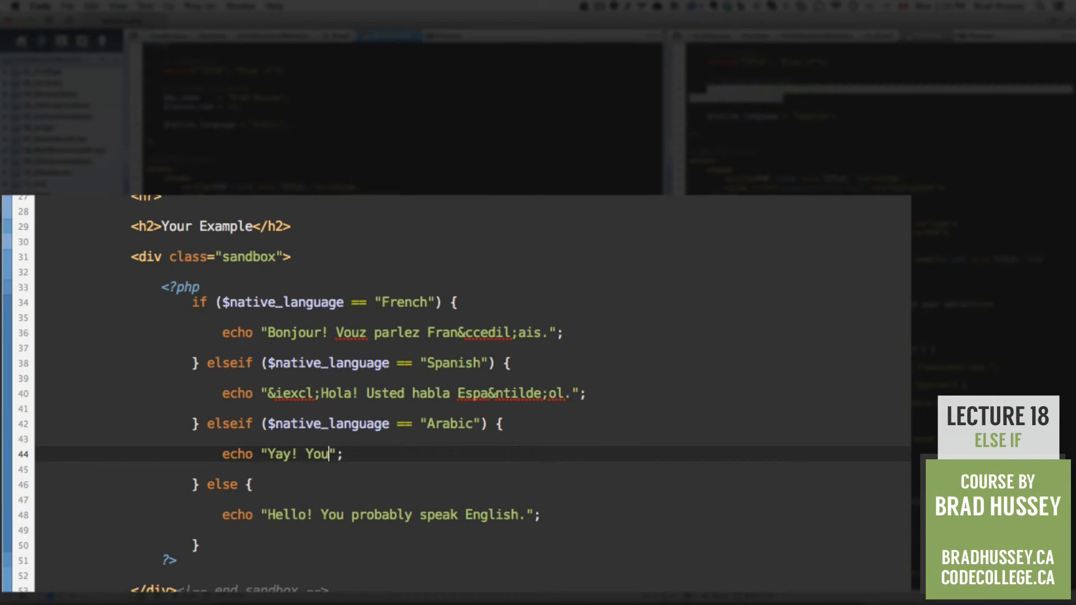
pyautogui.write('can speak')
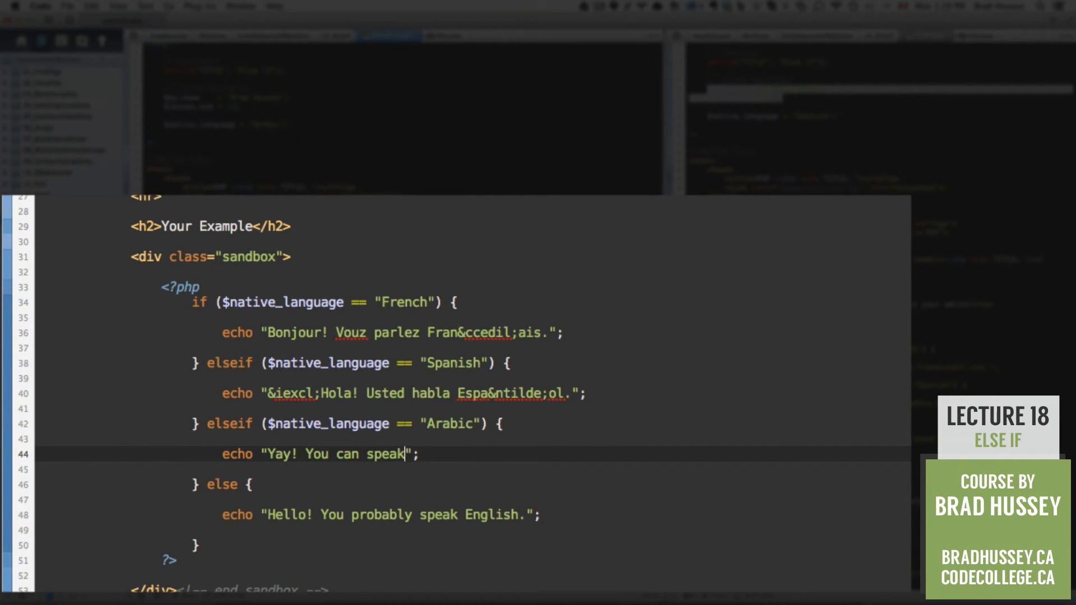
pyautogui.write('an awesome language. Arabic!')
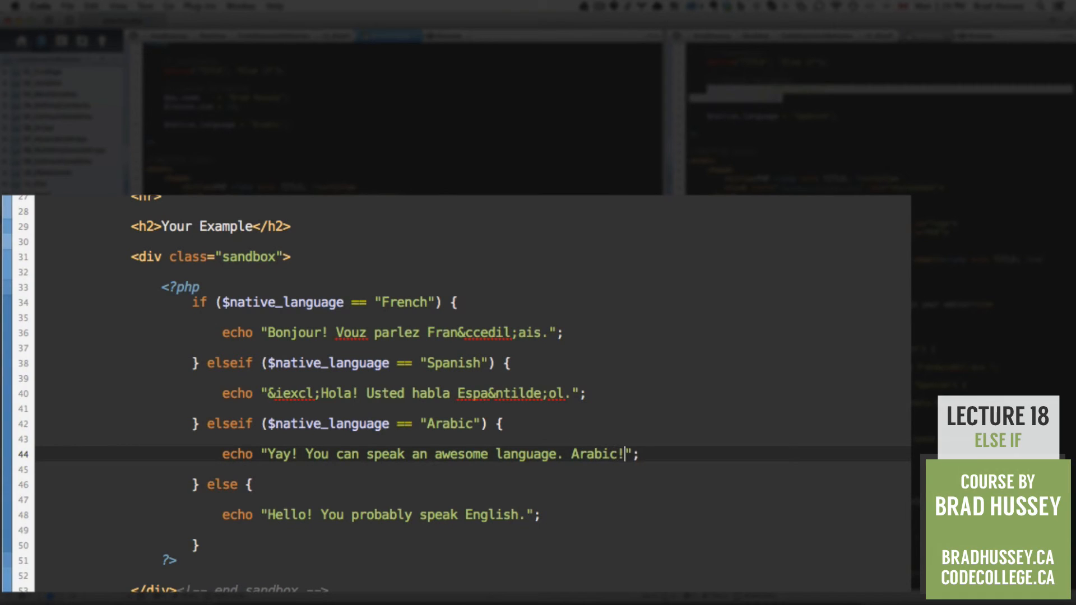
pyautogui.moveTo(602, 492)
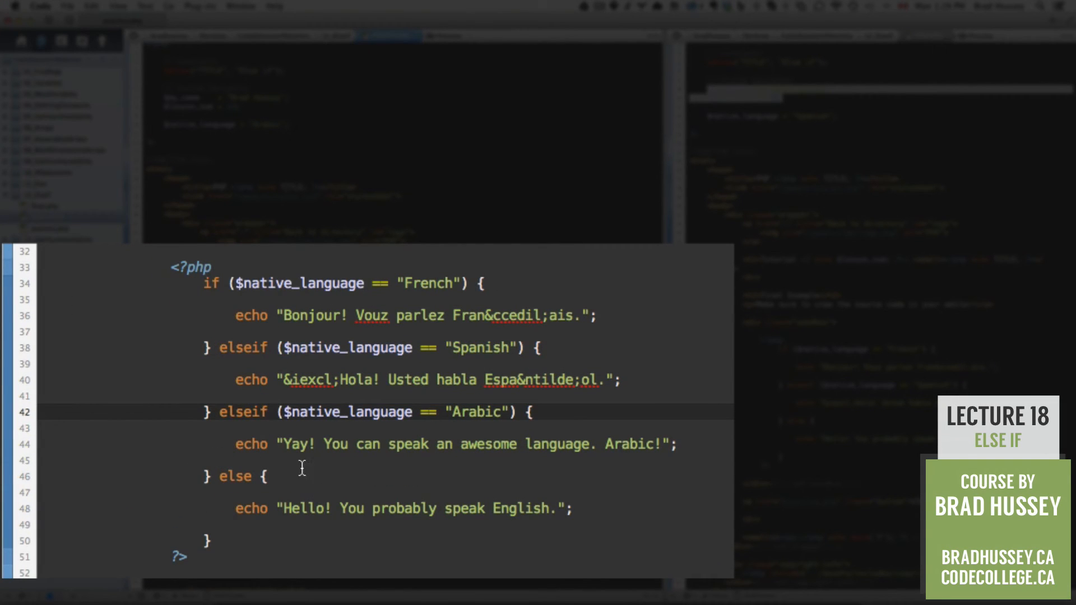
pyautogui.moveTo(237, 463)
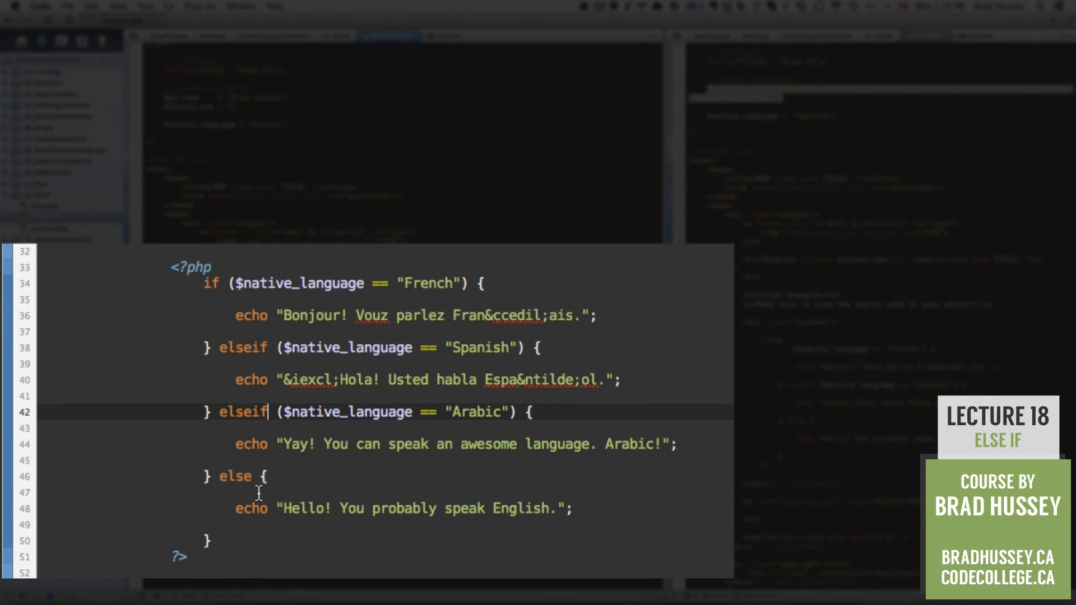
pyautogui.doubleClick(476, 412)
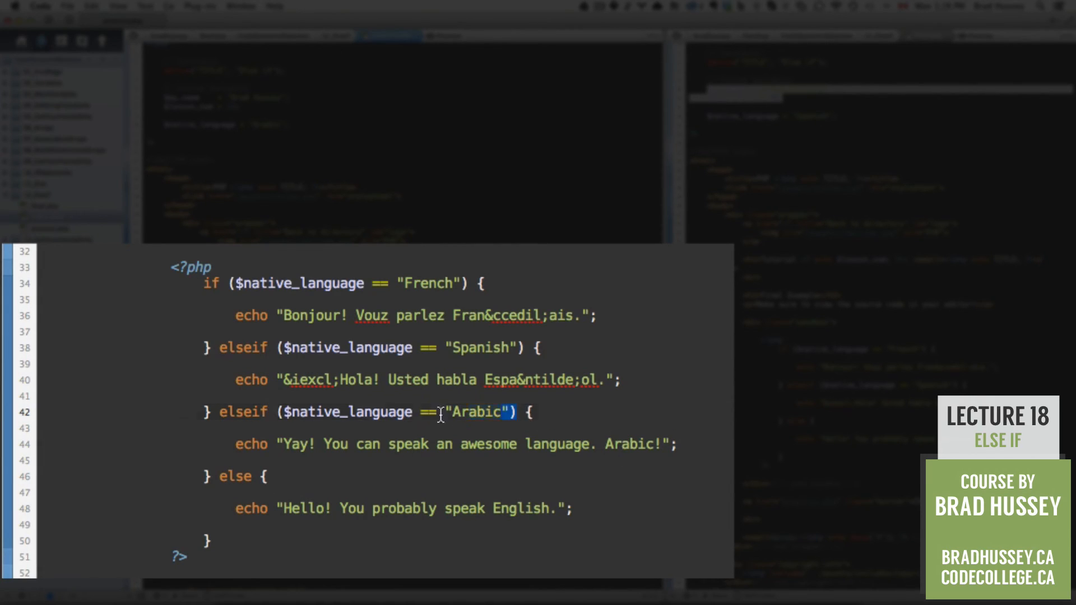